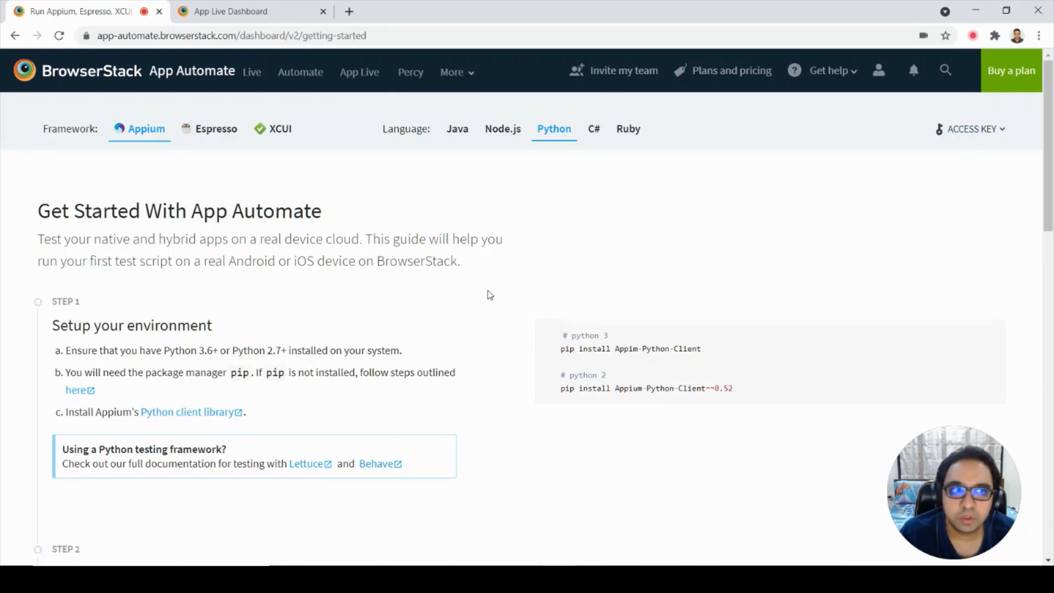
Select the bs:// app_url of the uploaded TheApp.apk in Step 2, then move to the App Live dashboard
{"action": "scroll", "scroll_direction": "down", "scroll_amount": 3}
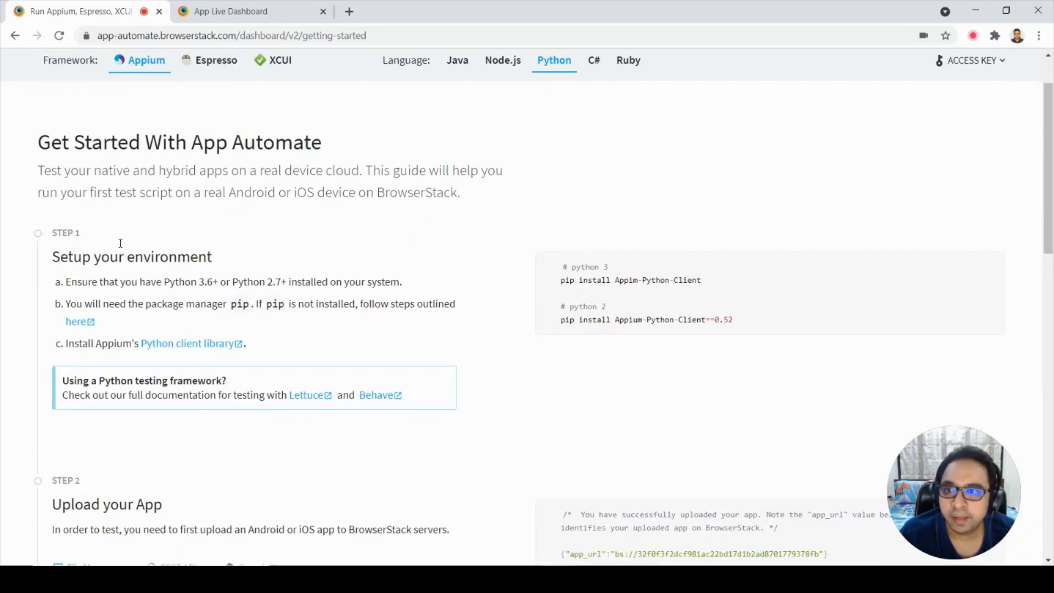
{"action": "mouse_move", "coordinate": [438, 251]}
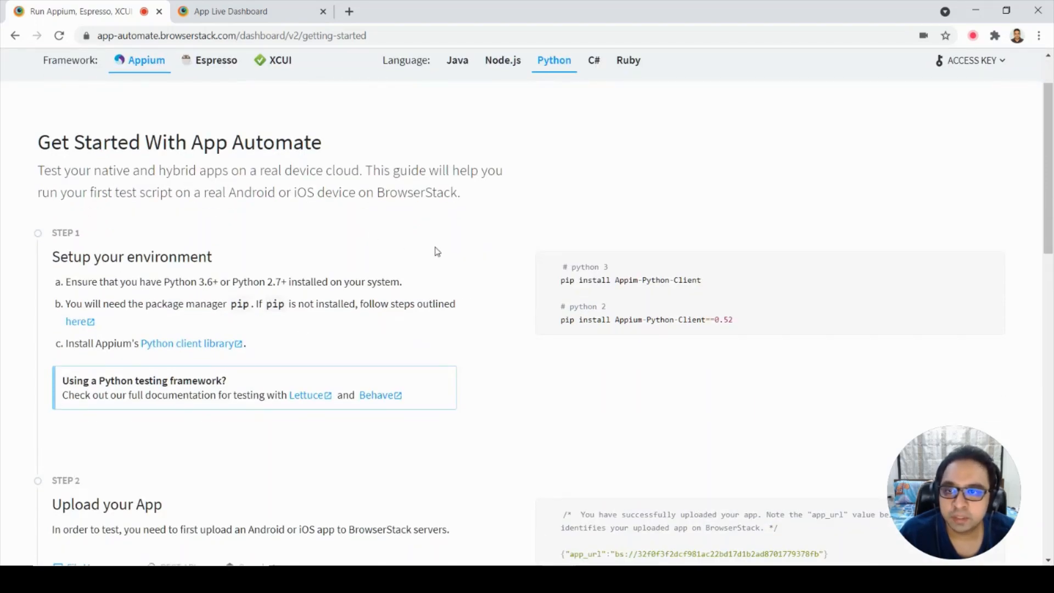
{"action": "mouse_move", "coordinate": [441, 259]}
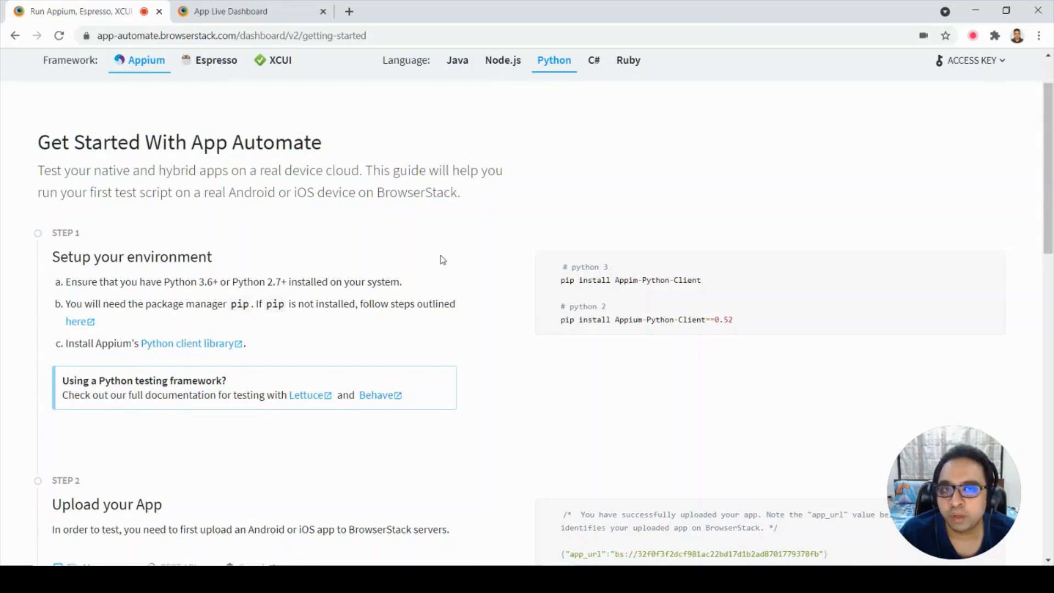
{"action": "mouse_move", "coordinate": [507, 280]}
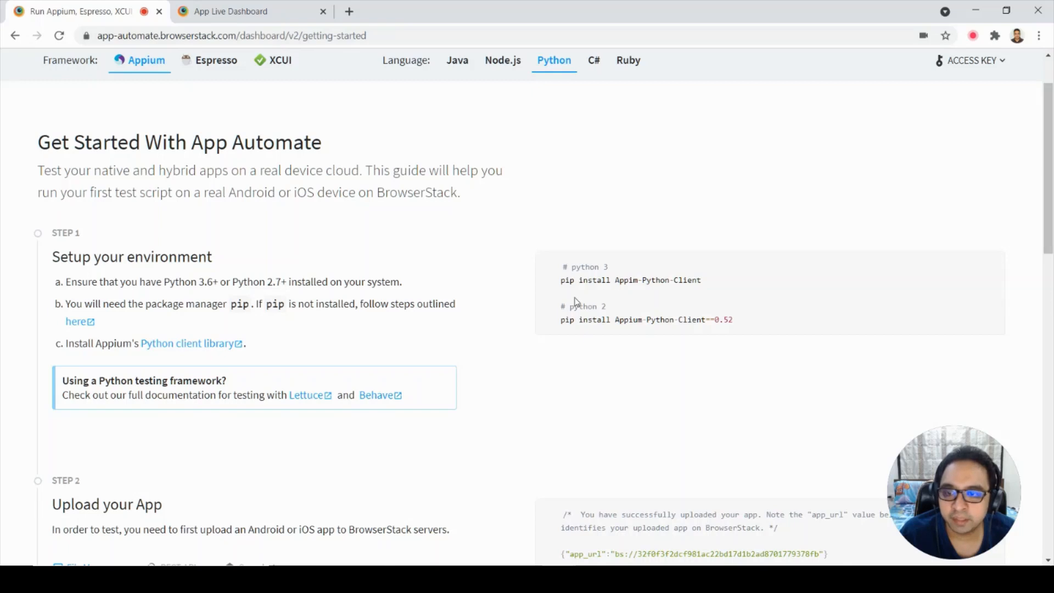
{"action": "scroll", "scroll_direction": "down", "scroll_amount": 3}
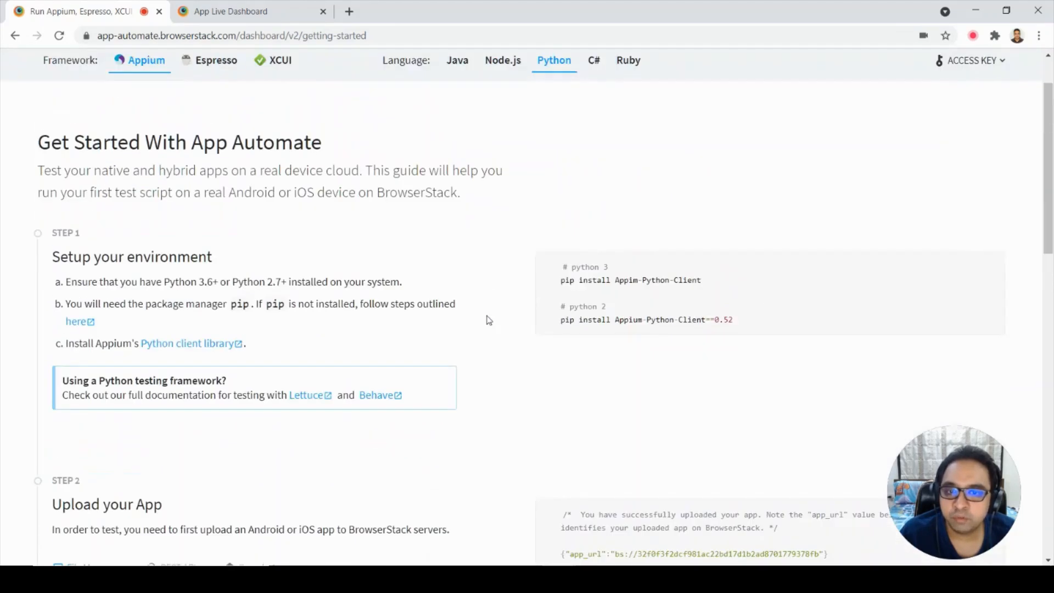
{"action": "scroll", "scroll_direction": "down", "scroll_amount": 3}
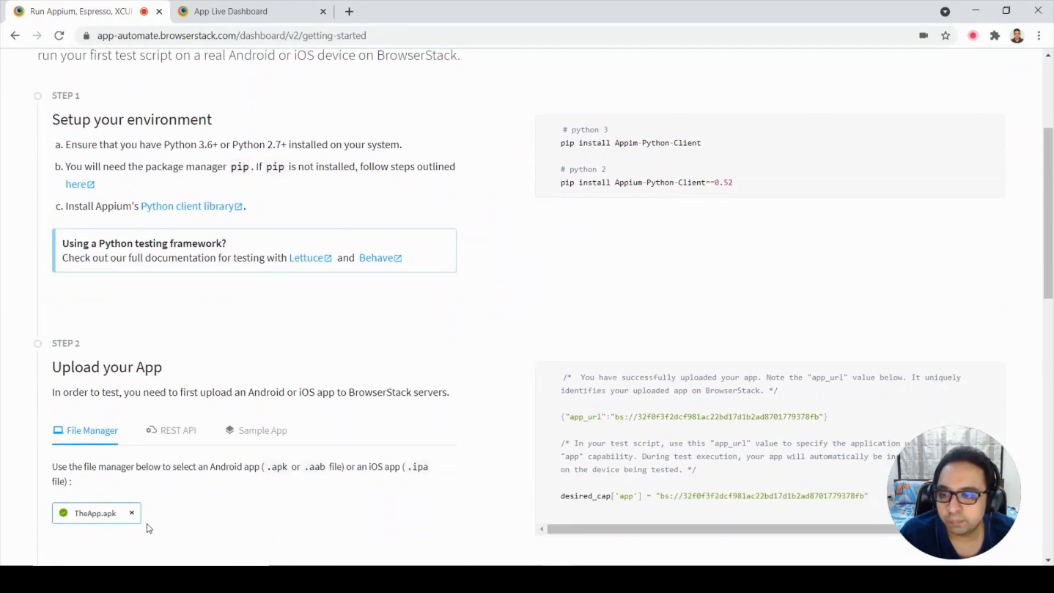
{"action": "mouse_move", "coordinate": [301, 376]}
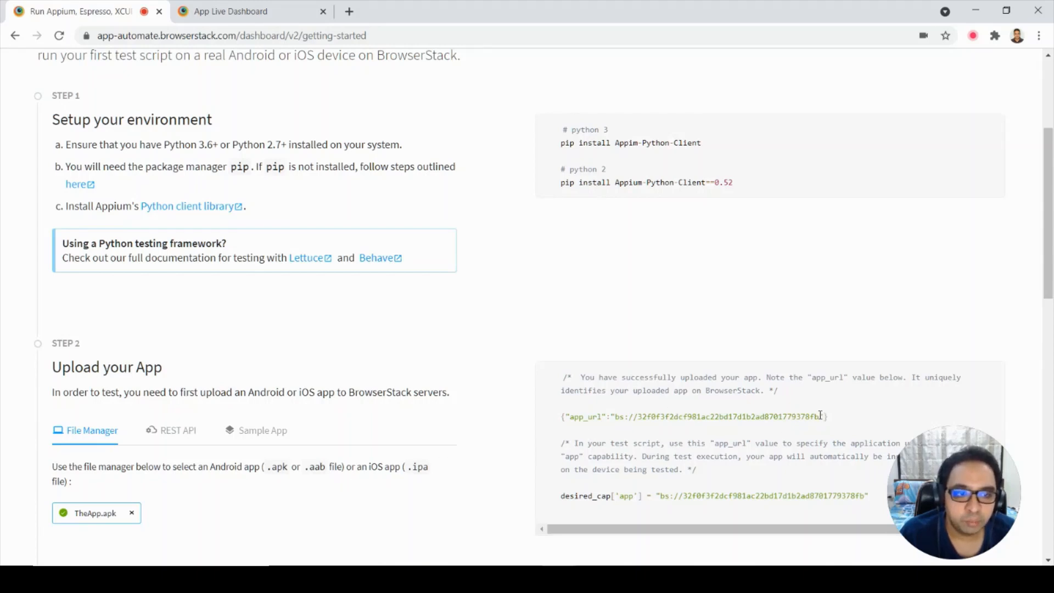
{"action": "left_click_drag", "start_coordinate": [625, 416], "coordinate": [820, 416]}
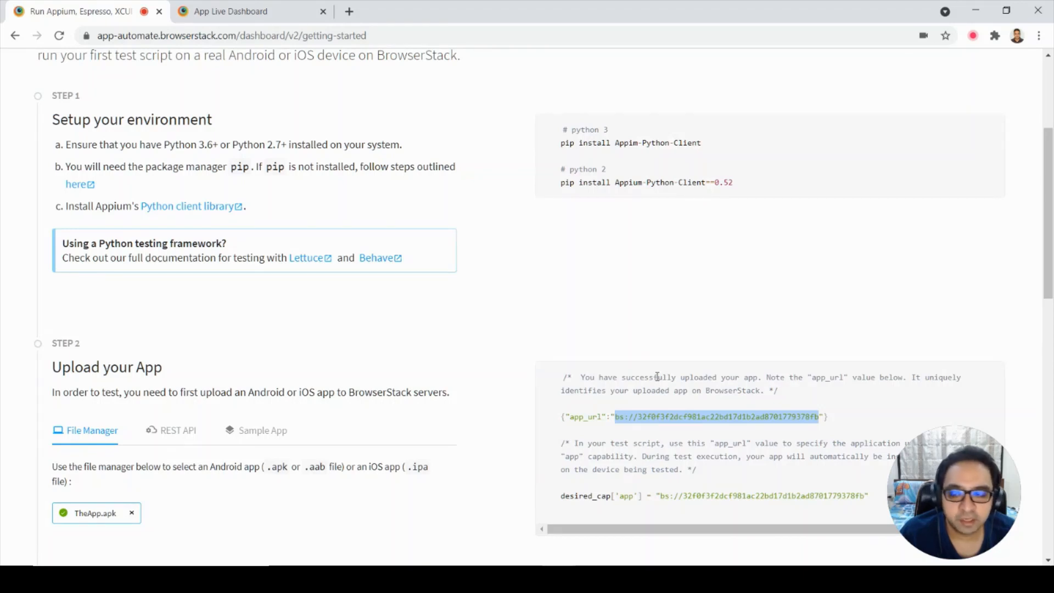
{"action": "mouse_move", "coordinate": [298, 103]}
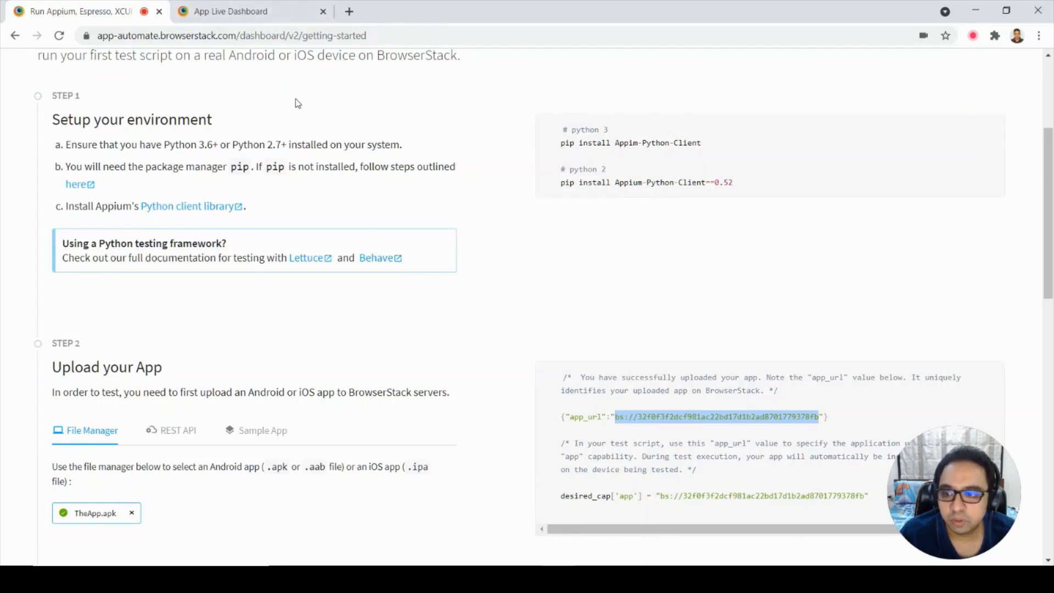
{"action": "left_click", "coordinate": [230, 11]}
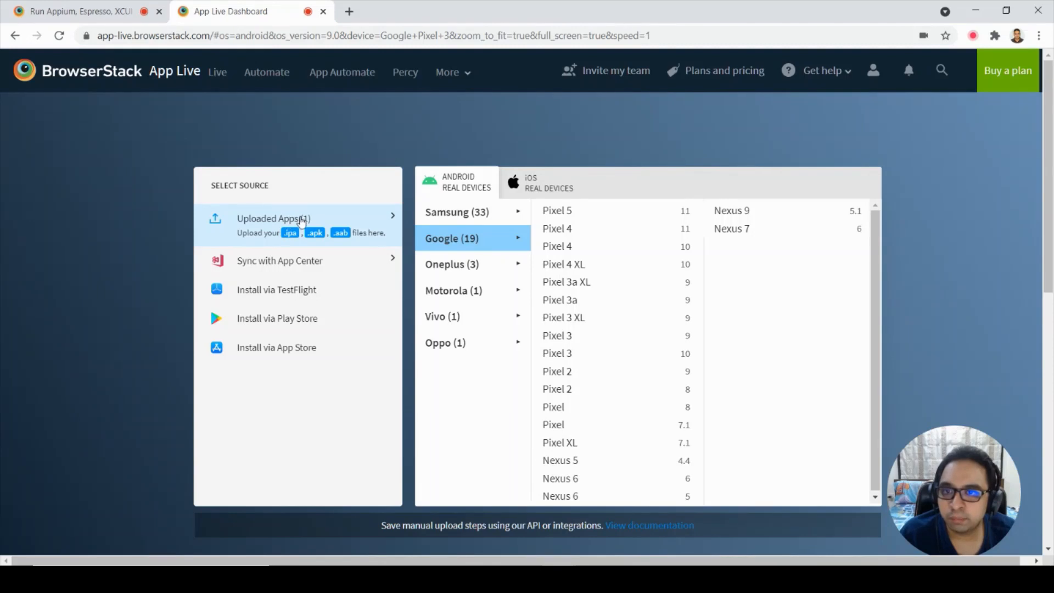
Check Uploaded Apps for TheApp.apk and launch a live session on a Google Pixel 3 (Android 9.0)
{"action": "left_click", "coordinate": [268, 218]}
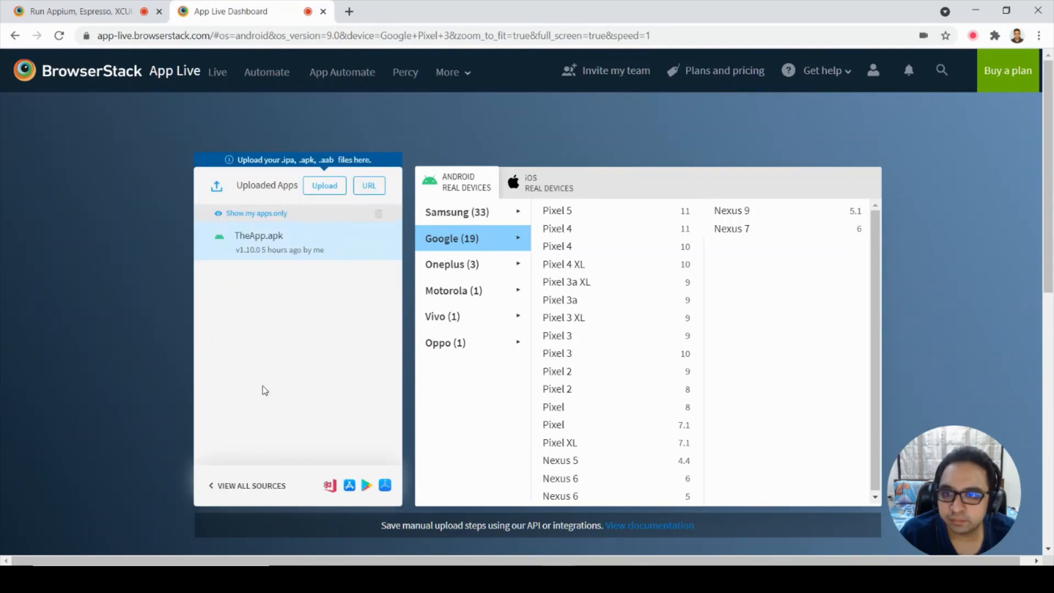
{"action": "mouse_move", "coordinate": [211, 489]}
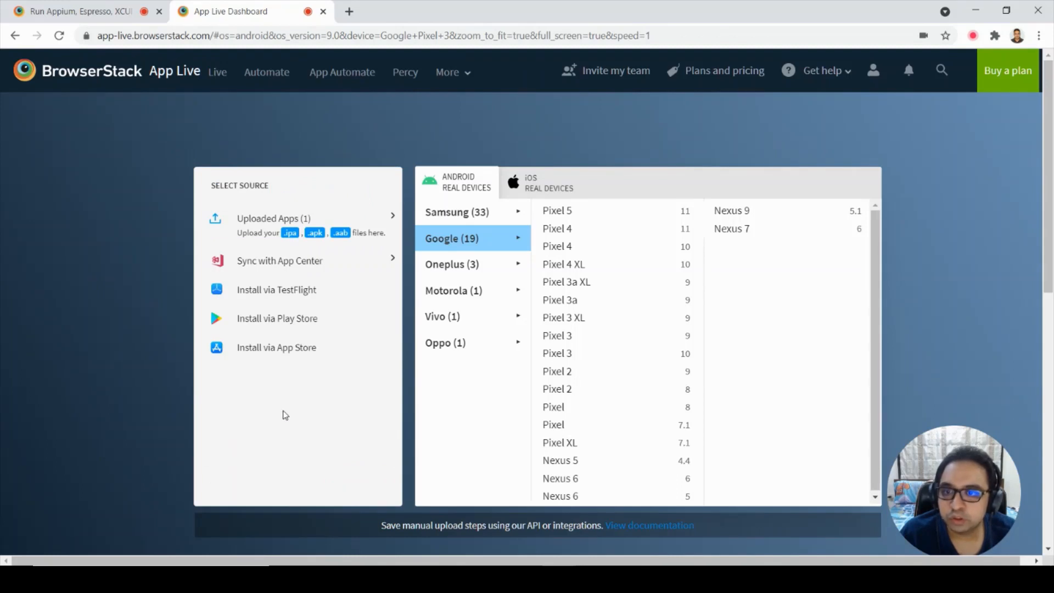
{"action": "mouse_move", "coordinate": [298, 360]}
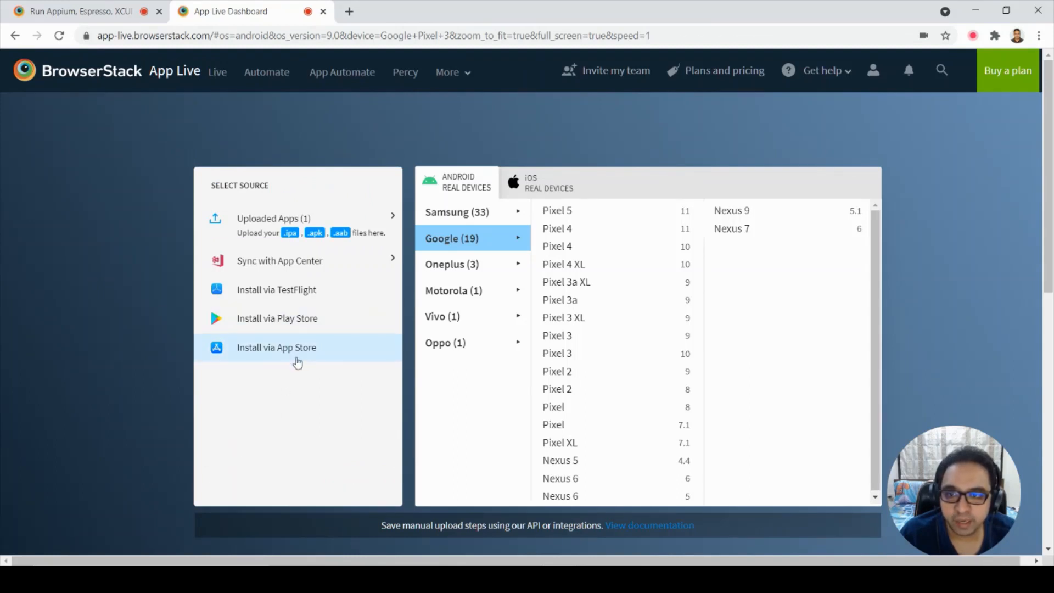
{"action": "mouse_move", "coordinate": [640, 306]}
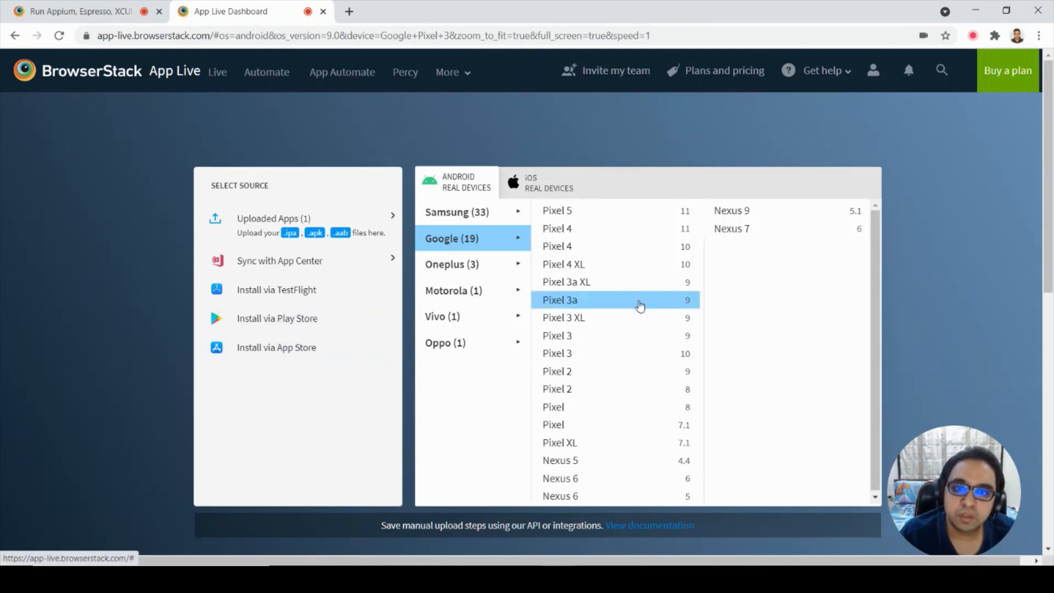
{"action": "left_click", "coordinate": [557, 336]}
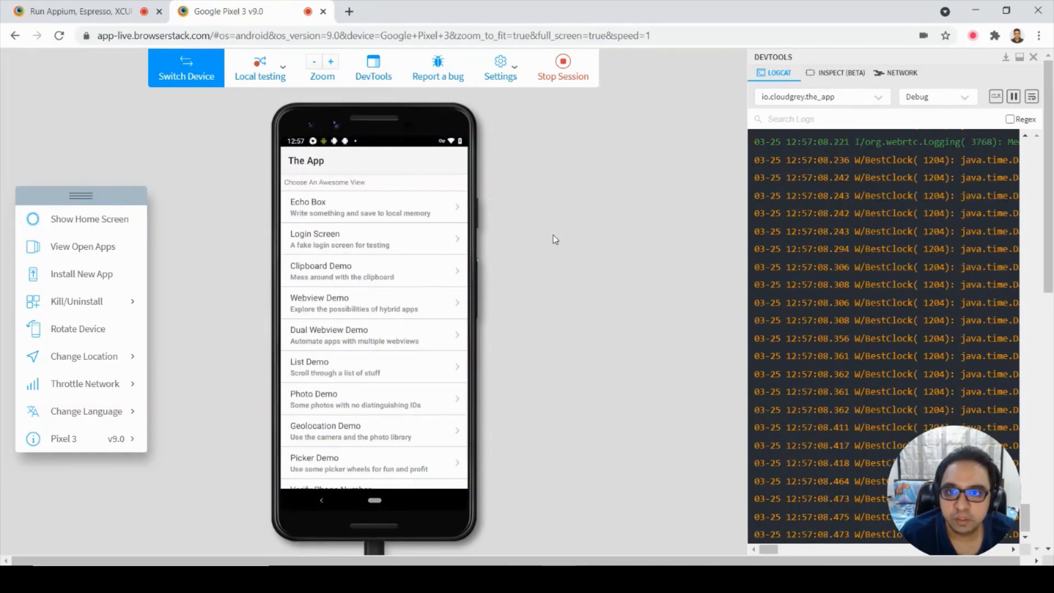
In TheApp's Login Screen demo, enter username Geosley and a password
{"action": "left_click", "coordinate": [376, 239]}
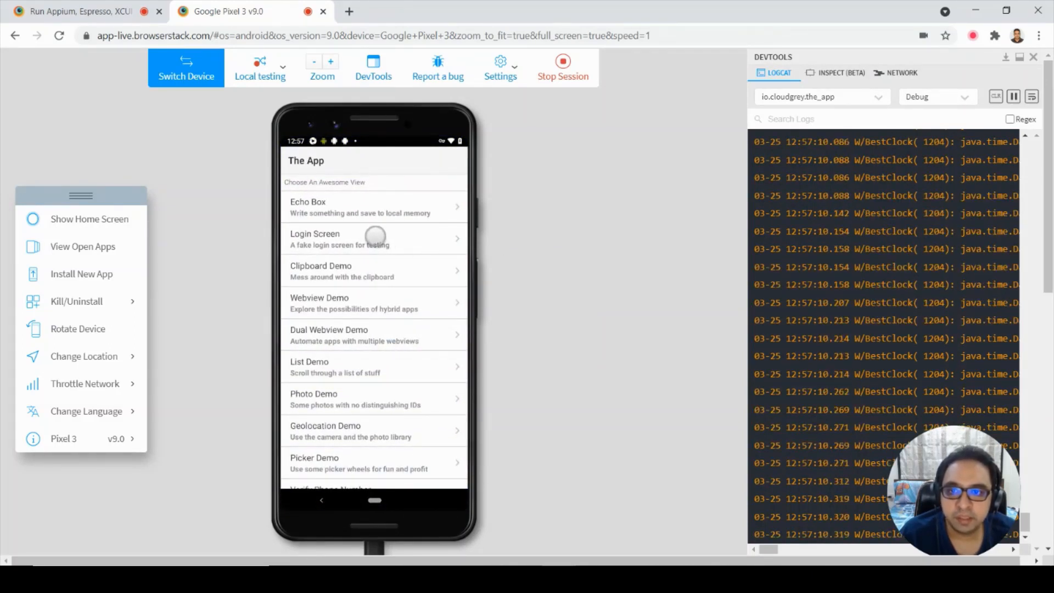
{"action": "left_click", "coordinate": [375, 239]}
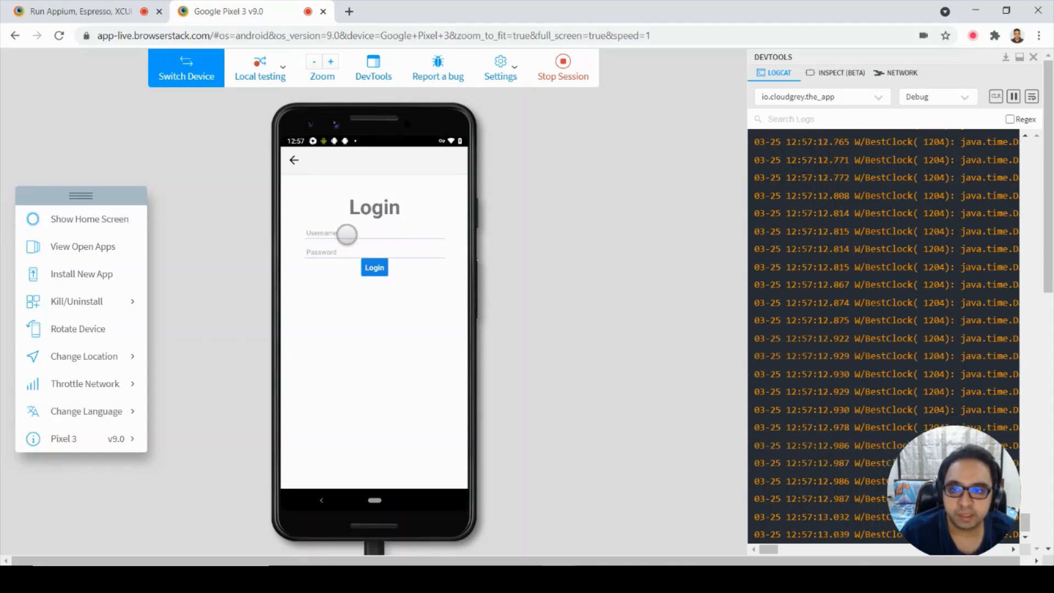
{"action": "left_click", "coordinate": [347, 232]}
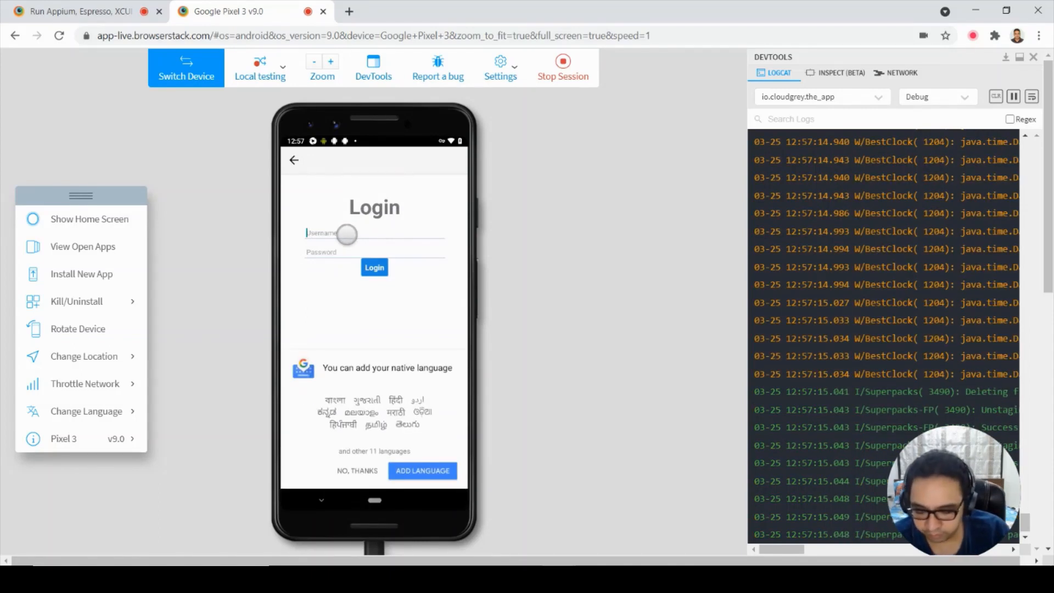
{"action": "type", "text": "Geosley"}
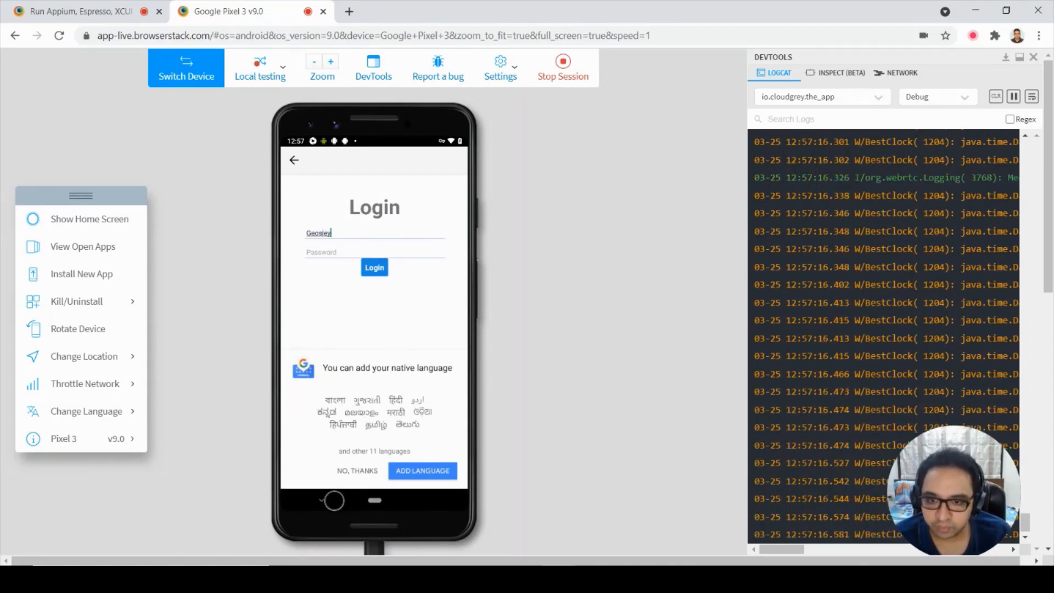
{"action": "left_click", "coordinate": [322, 253]}
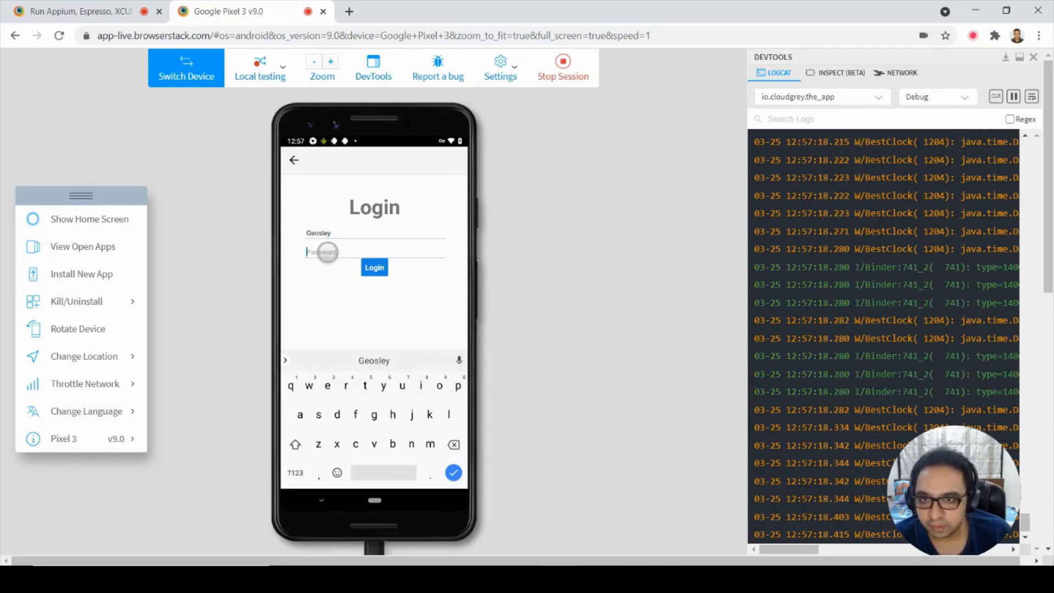
{"action": "type", "text": "p"}
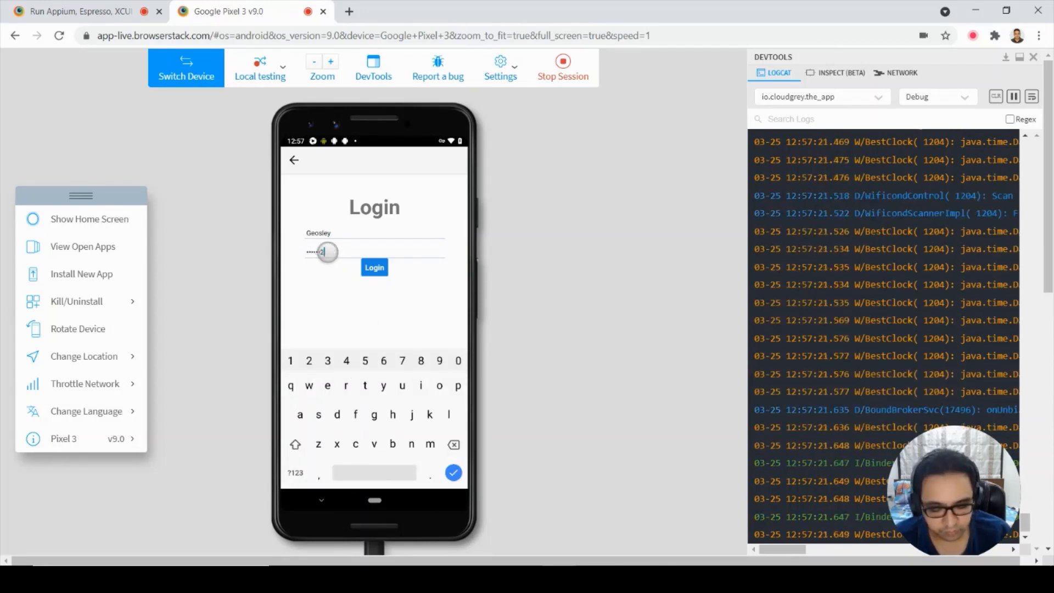
Submit the login and dismiss the invalid-credentials alert
{"action": "left_click", "coordinate": [374, 267]}
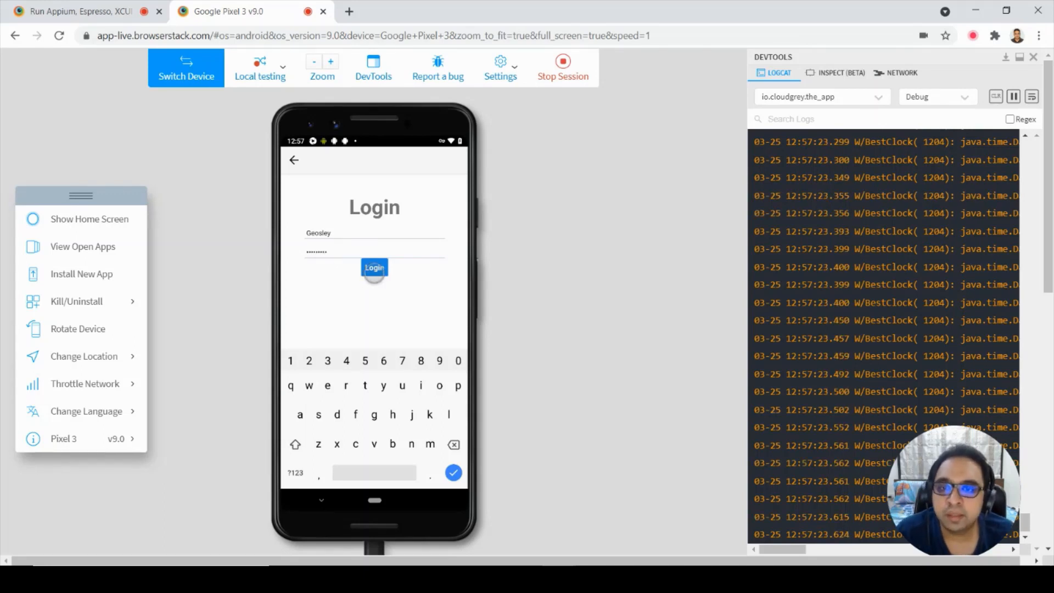
{"action": "left_click", "coordinate": [373, 268]}
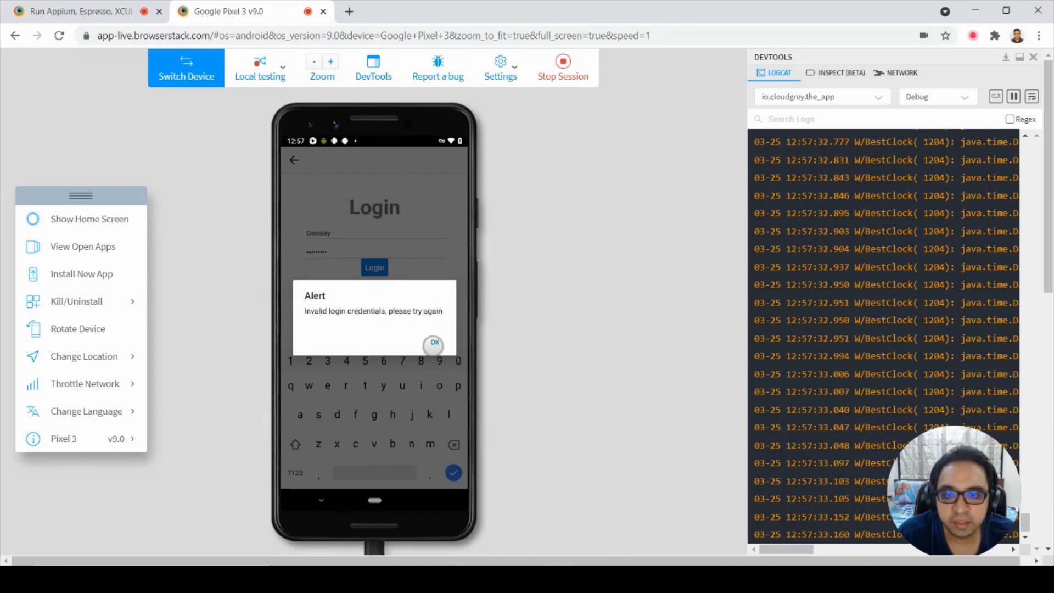
{"action": "left_click", "coordinate": [432, 342]}
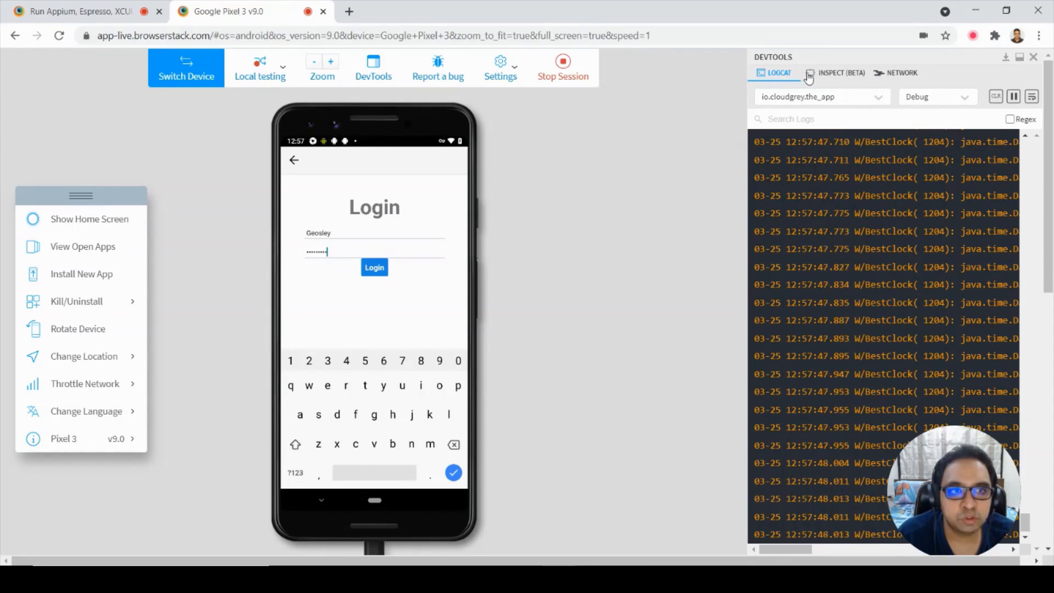
Inspect the username field's element properties with DevTools Inspect (Beta), then exit inspection mode
{"action": "left_click", "coordinate": [837, 72]}
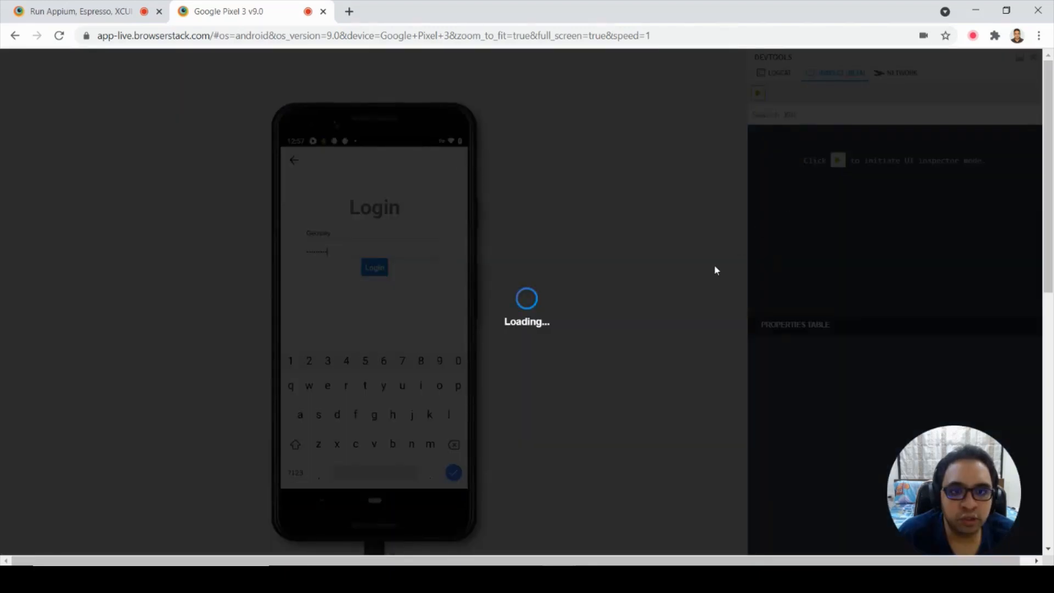
{"action": "mouse_move", "coordinate": [621, 347]}
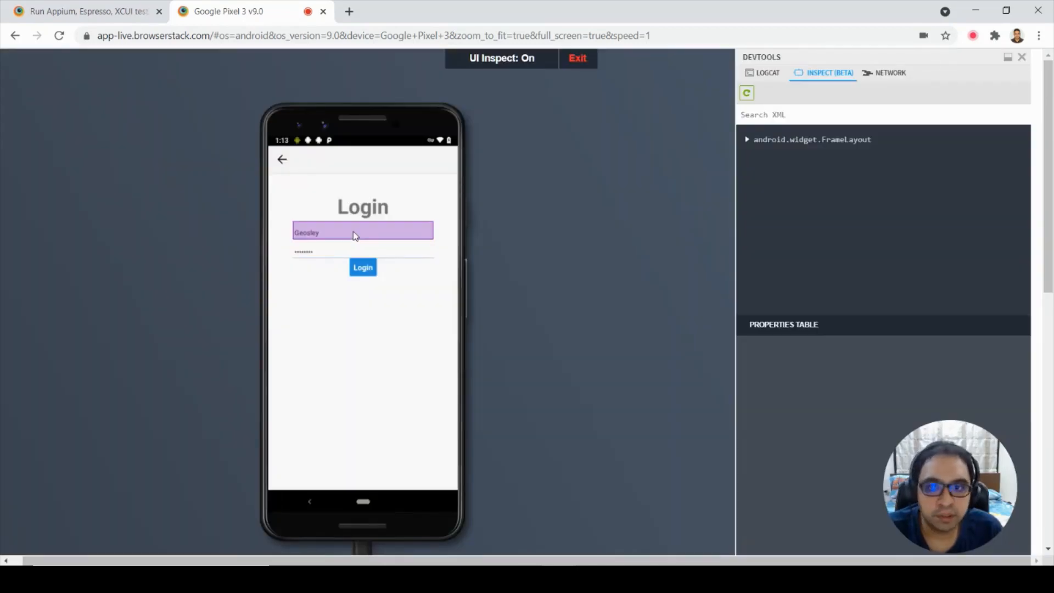
{"action": "left_click", "coordinate": [363, 231]}
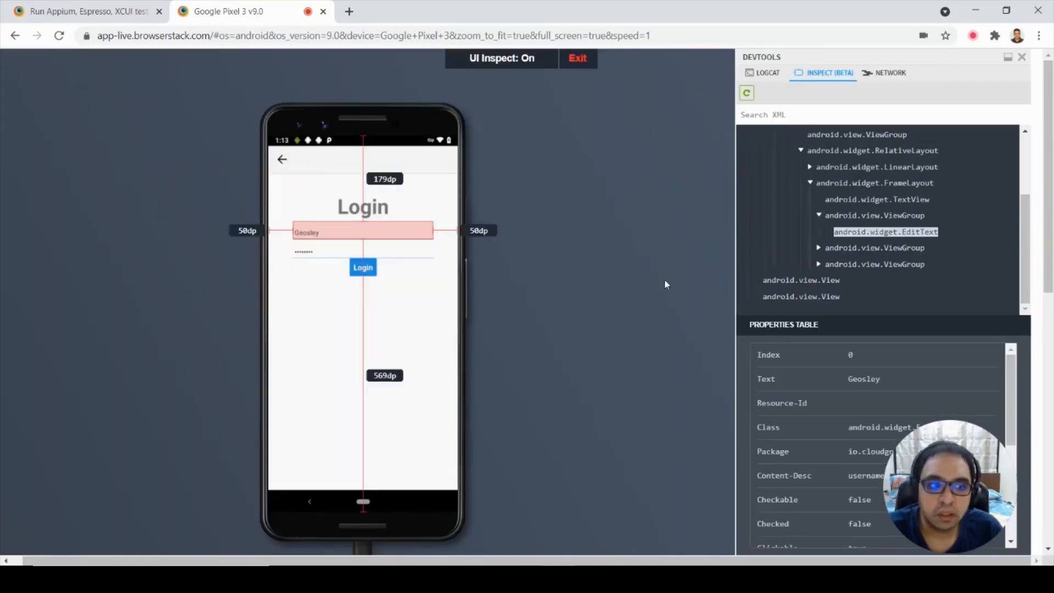
{"action": "mouse_move", "coordinate": [990, 160]}
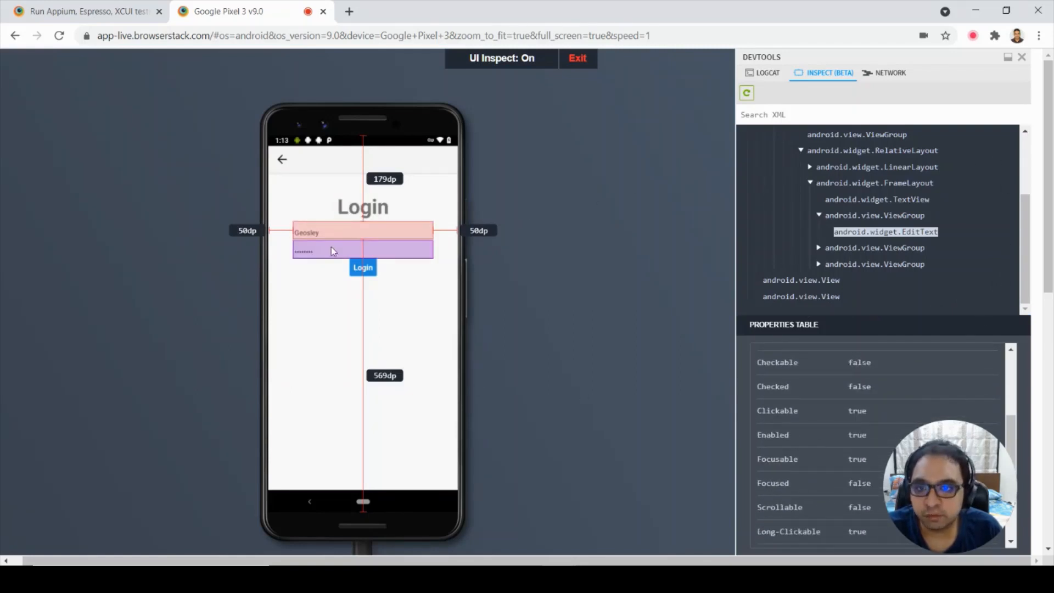
{"action": "left_click", "coordinate": [334, 250]}
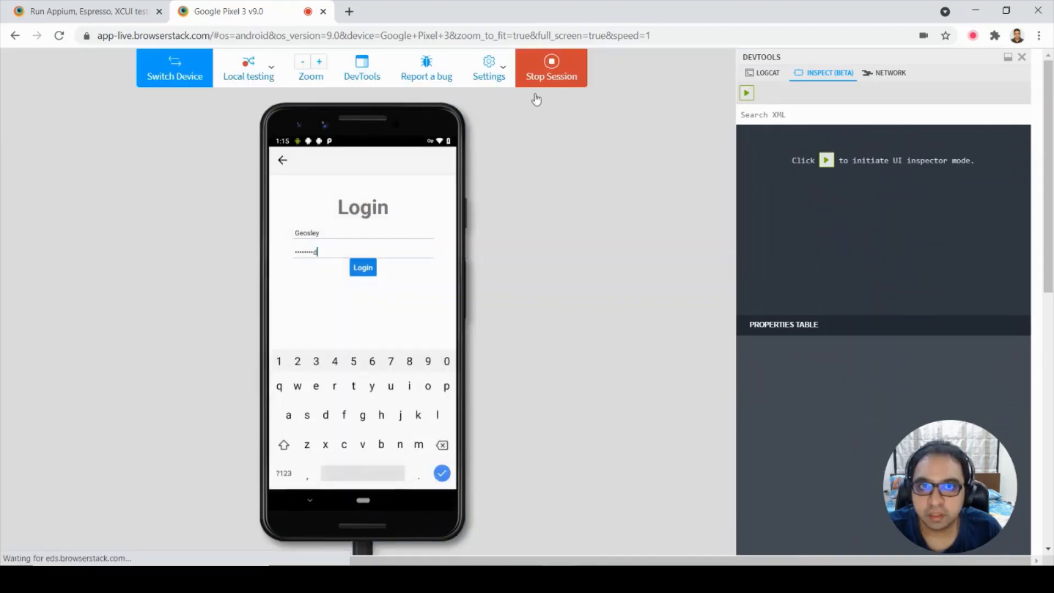
Review AppAutomate_android.py's capabilities: credentials, the bs:// app URL, and the test name
{"action": "left_click", "coordinate": [551, 68]}
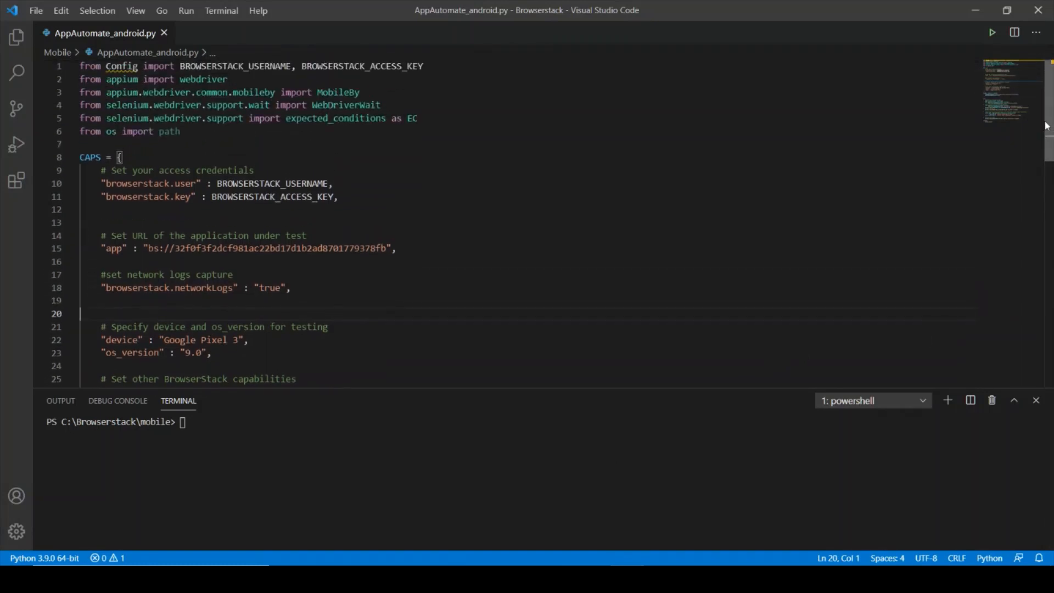
{"action": "mouse_move", "coordinate": [204, 66]}
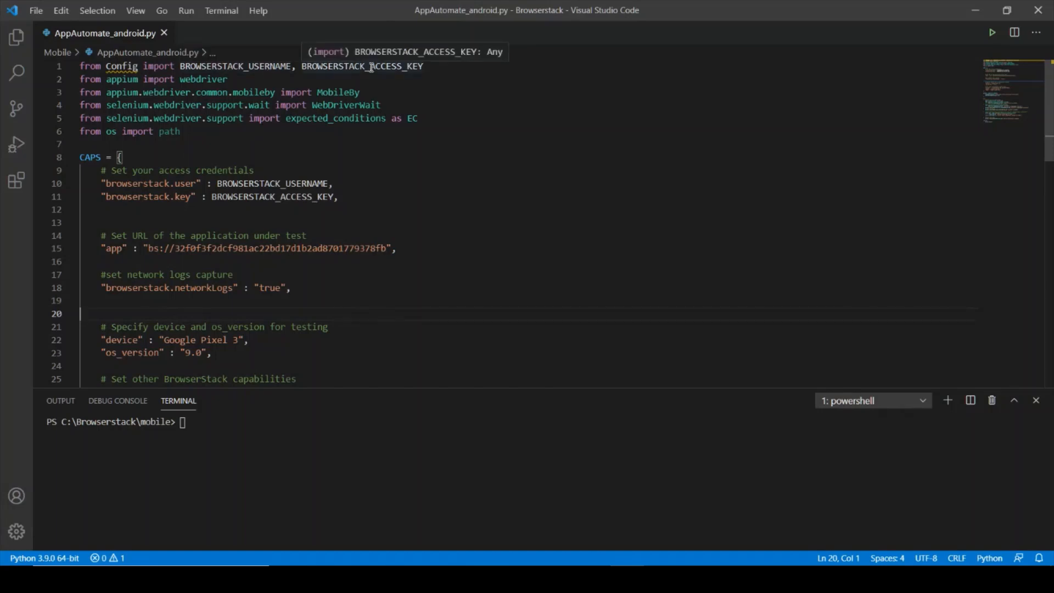
{"action": "mouse_move", "coordinate": [328, 139]}
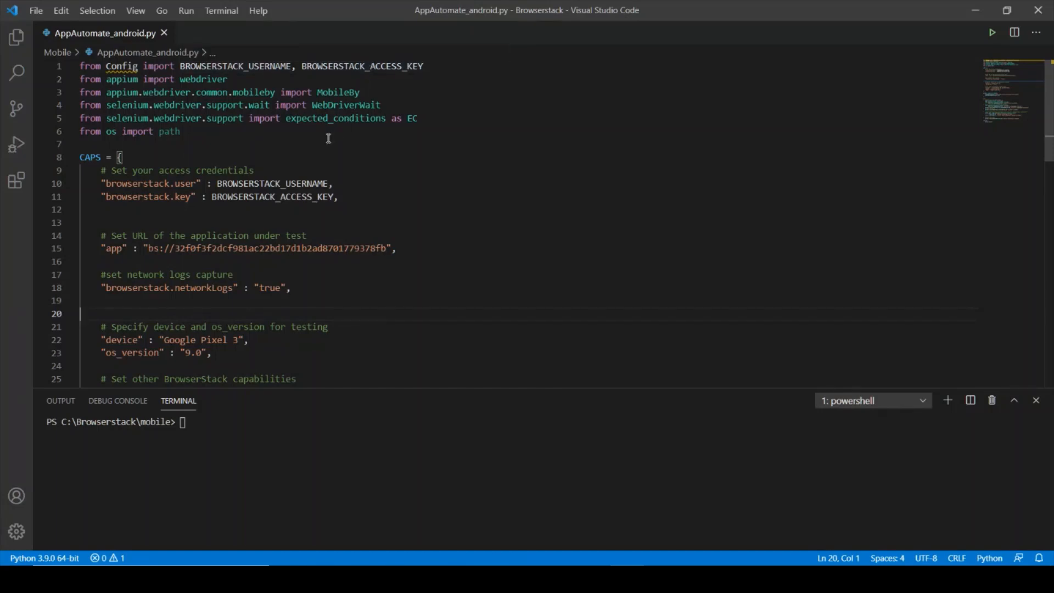
{"action": "mouse_move", "coordinate": [604, 224]}
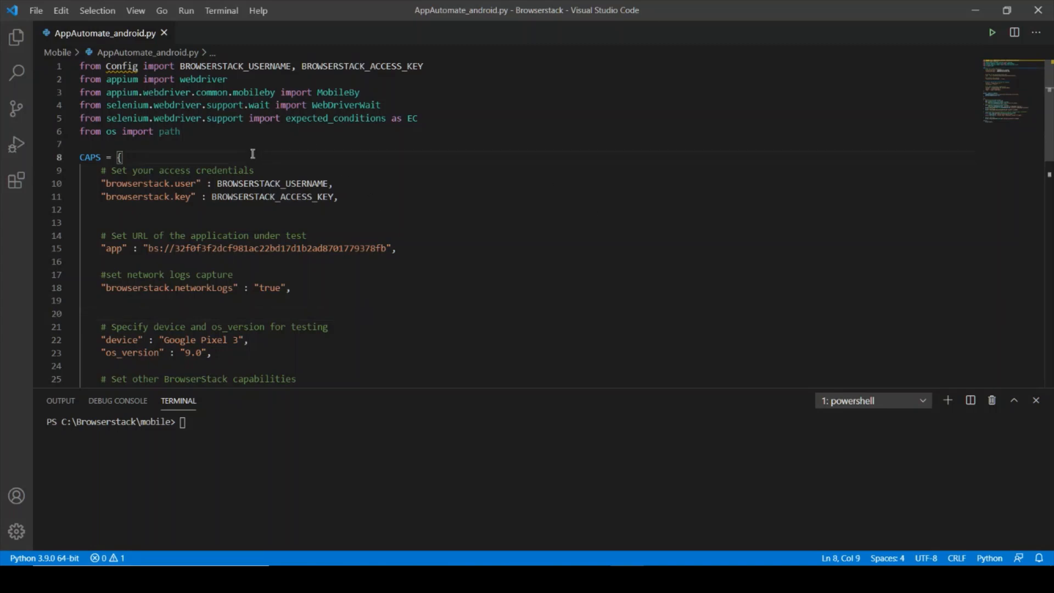
{"action": "scroll", "scroll_direction": "down", "scroll_amount": 3}
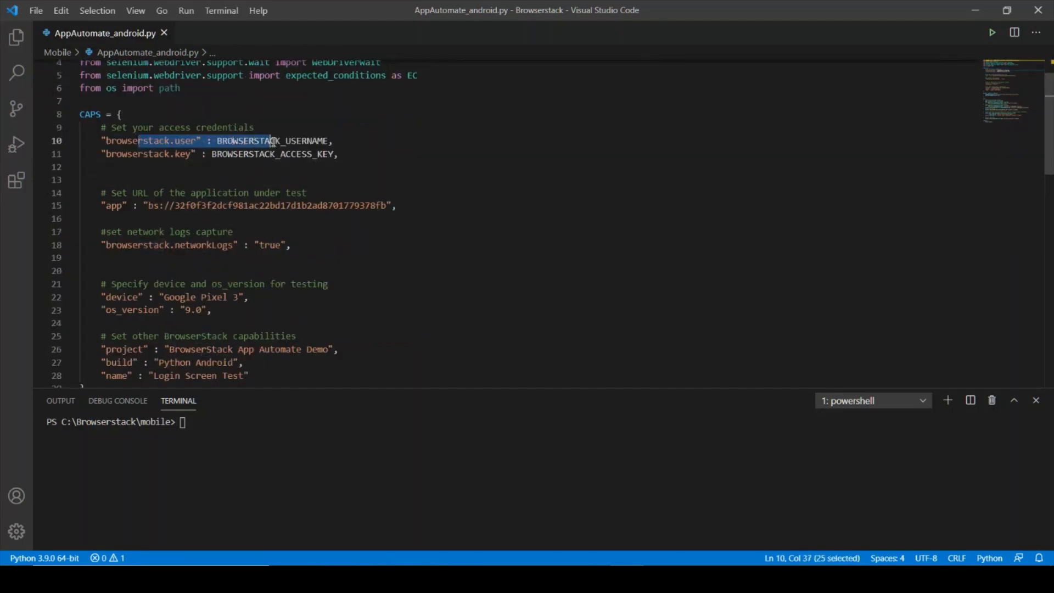
{"action": "left_click", "coordinate": [135, 140]}
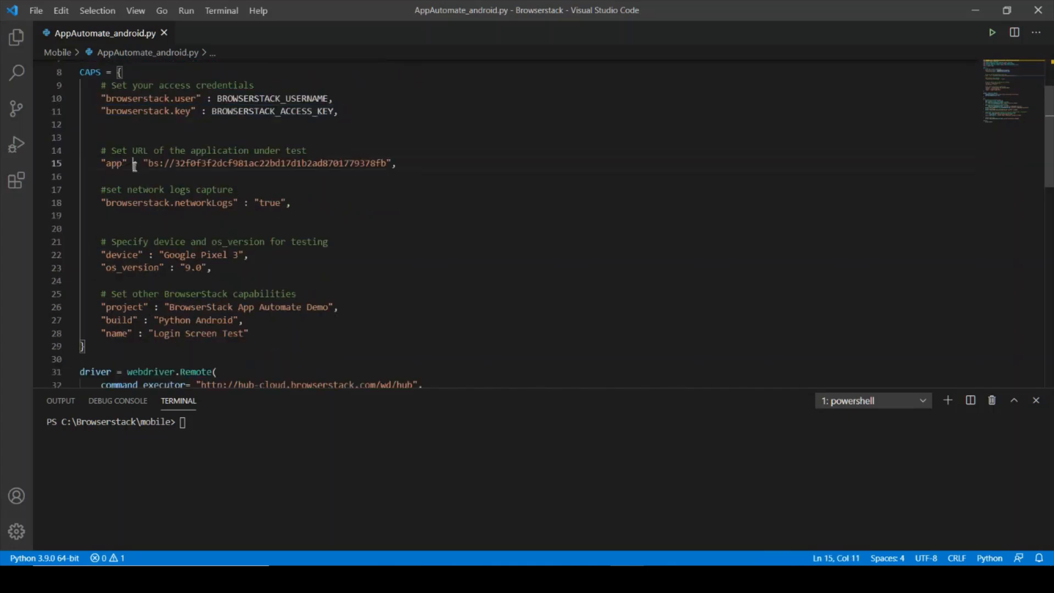
{"action": "left_click_drag", "start_coordinate": [134, 163], "coordinate": [261, 163]}
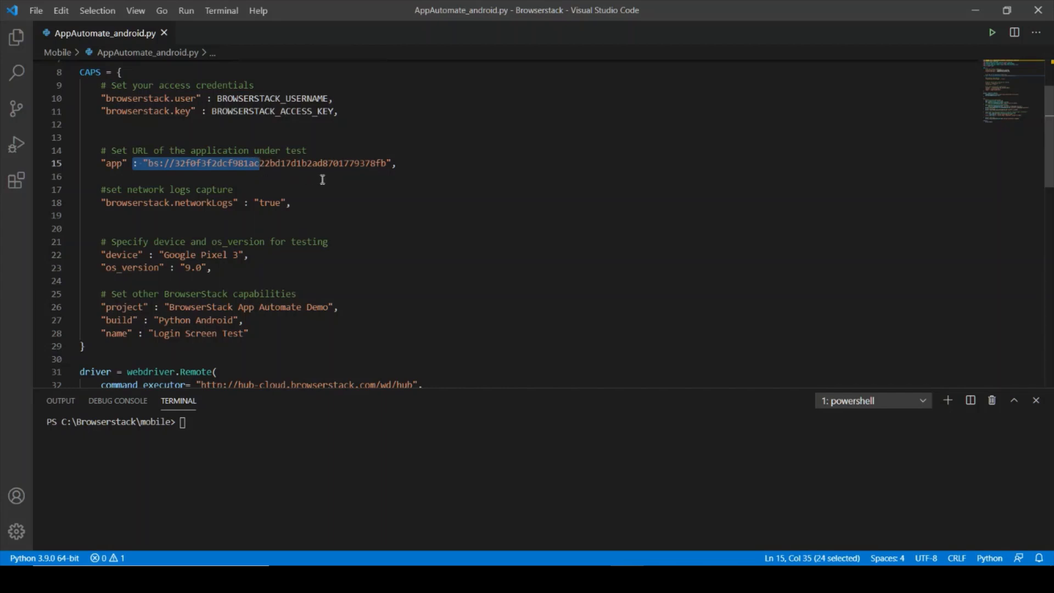
{"action": "mouse_move", "coordinate": [166, 205]}
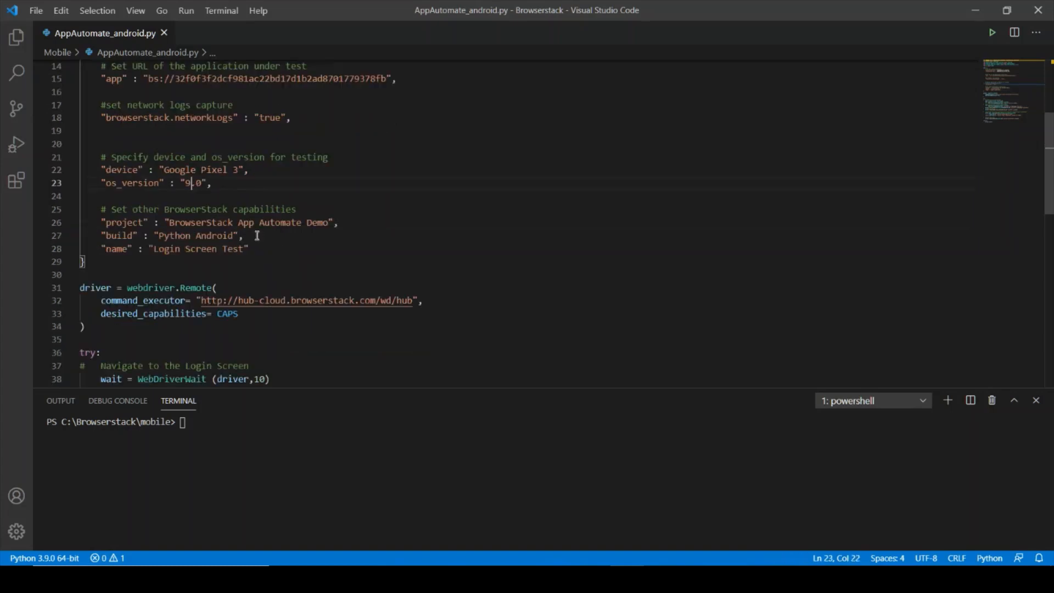
{"action": "mouse_move", "coordinate": [132, 222]}
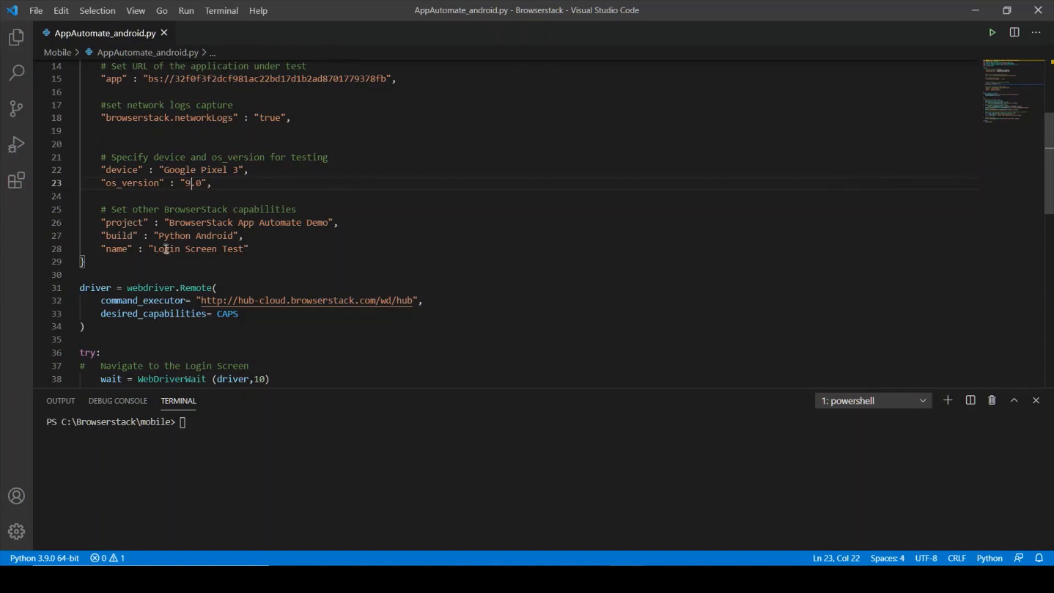
{"action": "left_click", "coordinate": [165, 248]}
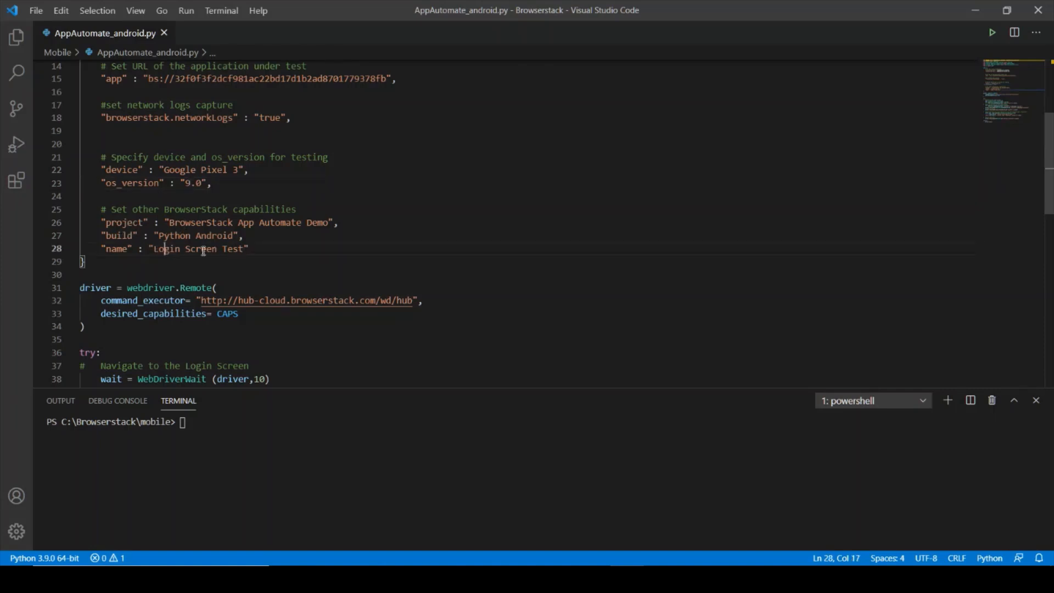
{"action": "mouse_move", "coordinate": [176, 222]}
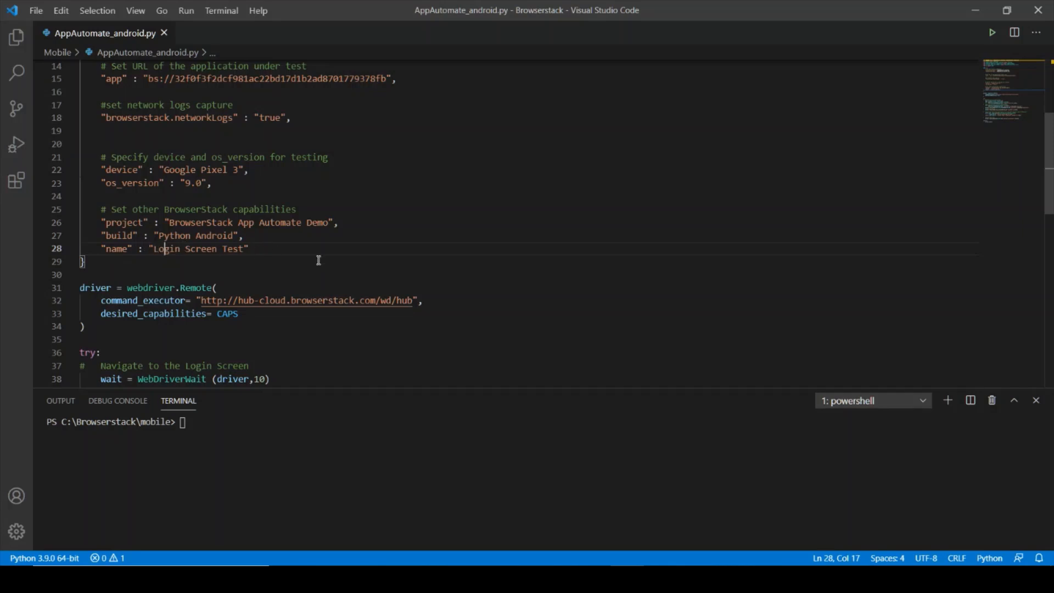
{"action": "scroll", "scroll_direction": "down", "scroll_amount": 3}
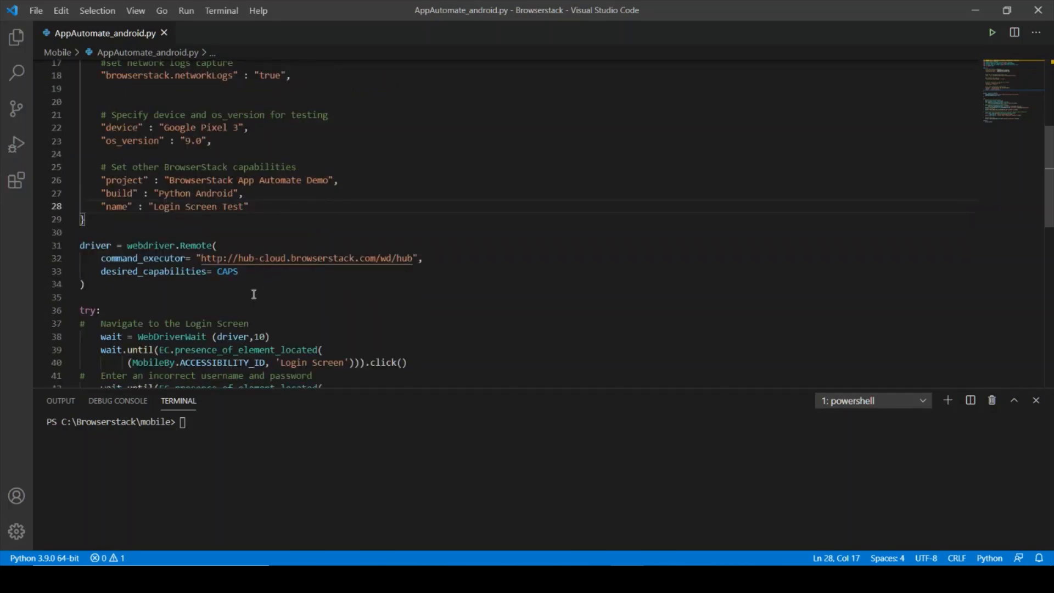
{"action": "scroll", "scroll_direction": "down", "scroll_amount": 3}
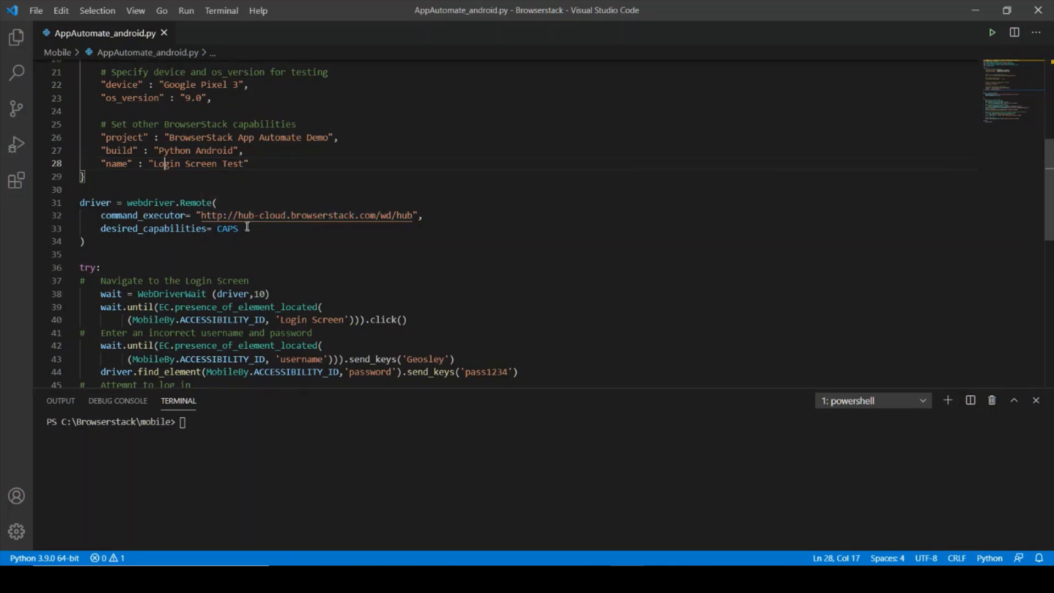
{"action": "mouse_move", "coordinate": [222, 229]}
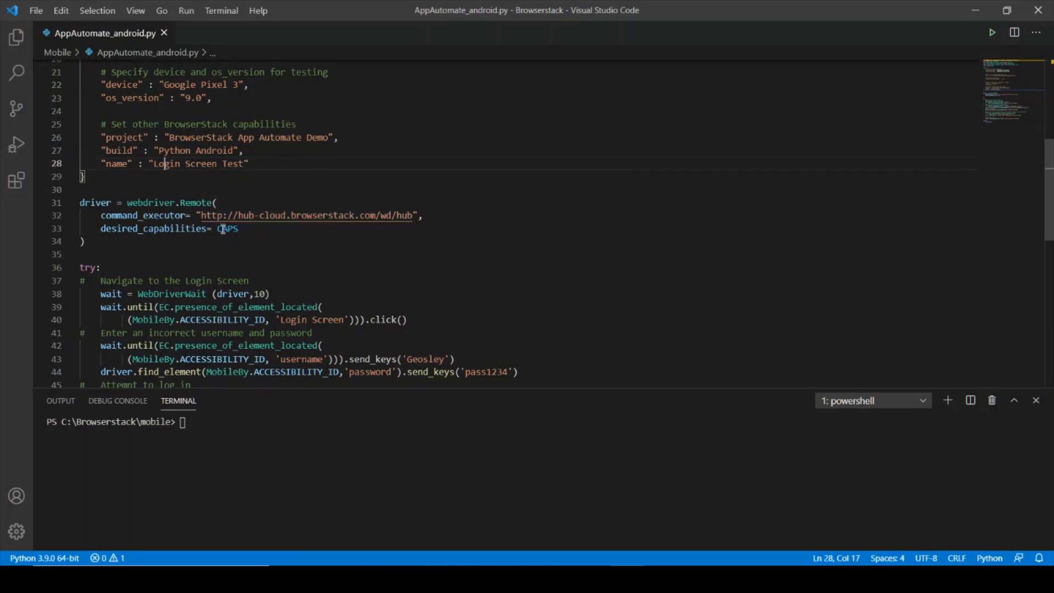
{"action": "scroll", "scroll_direction": "down", "scroll_amount": 3}
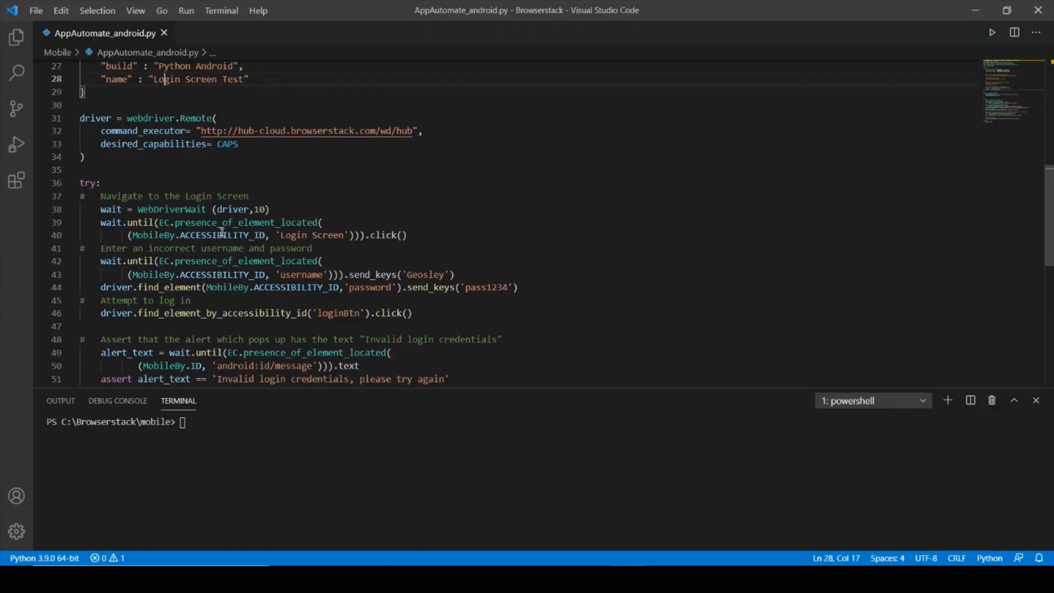
{"action": "mouse_move", "coordinate": [284, 222]}
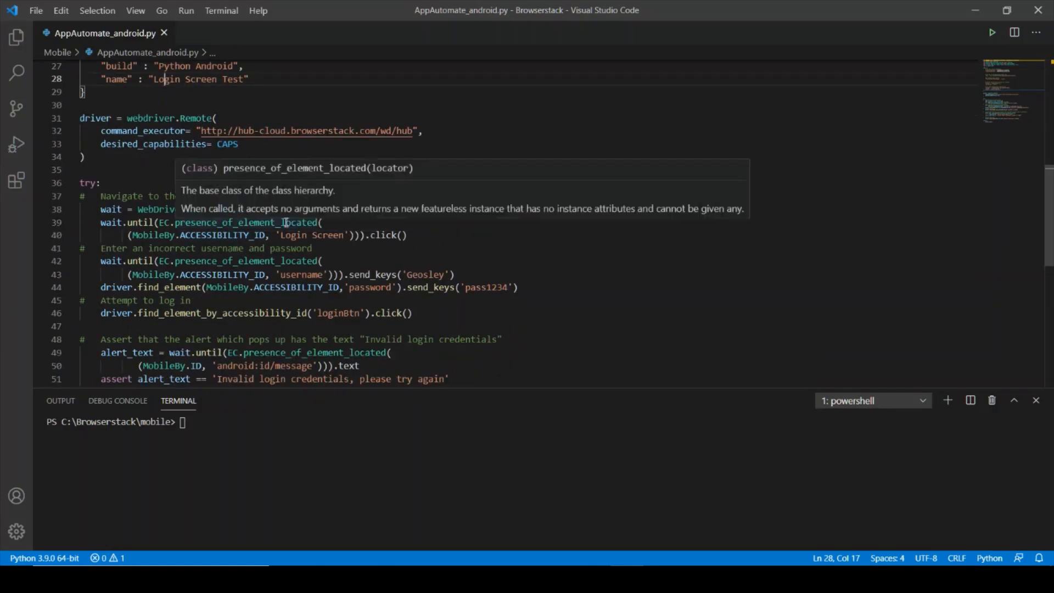
{"action": "left_click", "coordinate": [345, 235]}
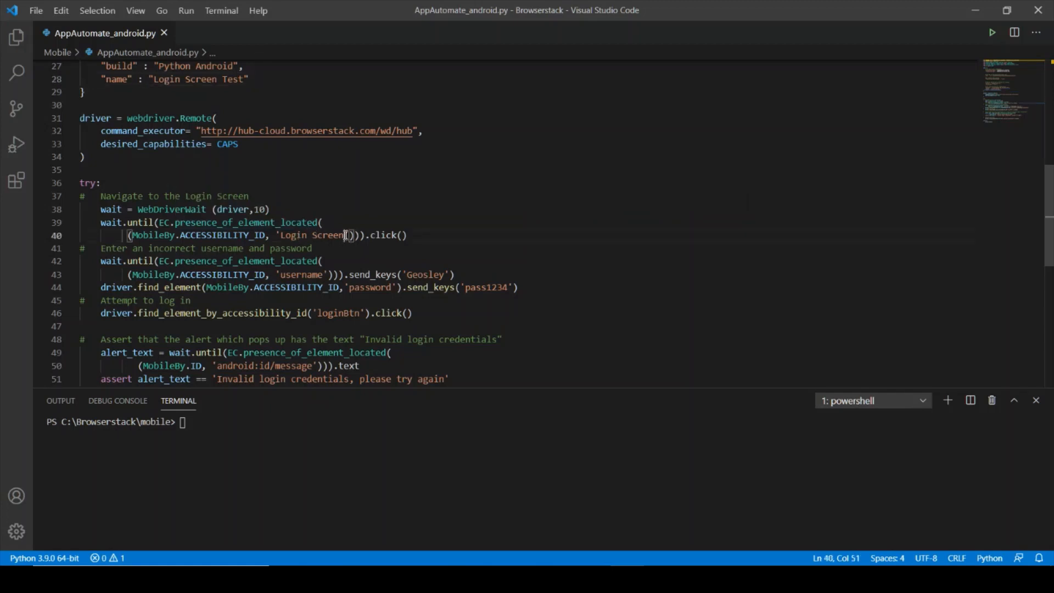
{"action": "left_click", "coordinate": [291, 275]}
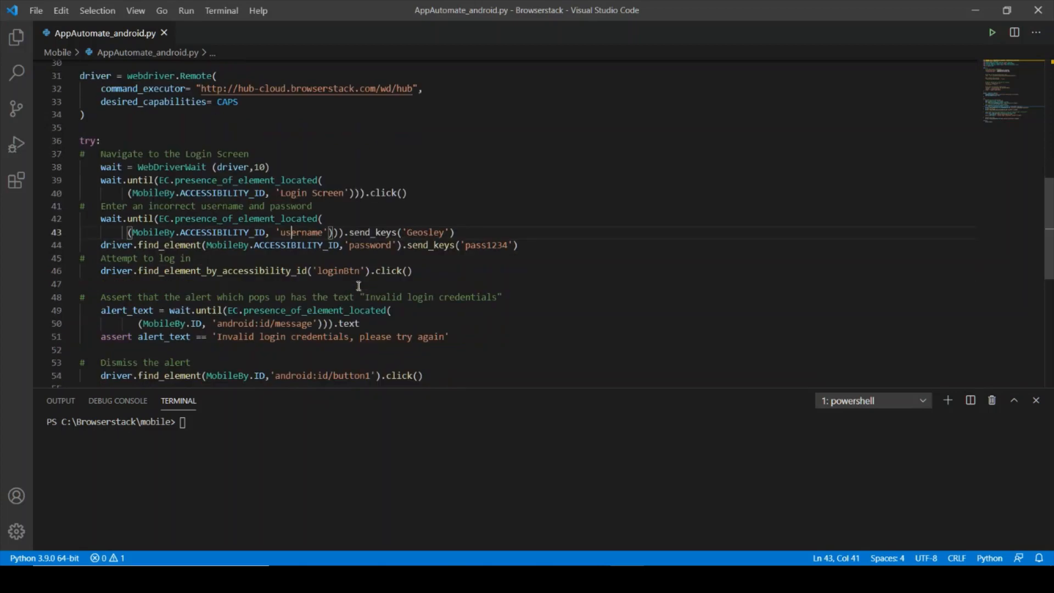
{"action": "mouse_move", "coordinate": [303, 281]}
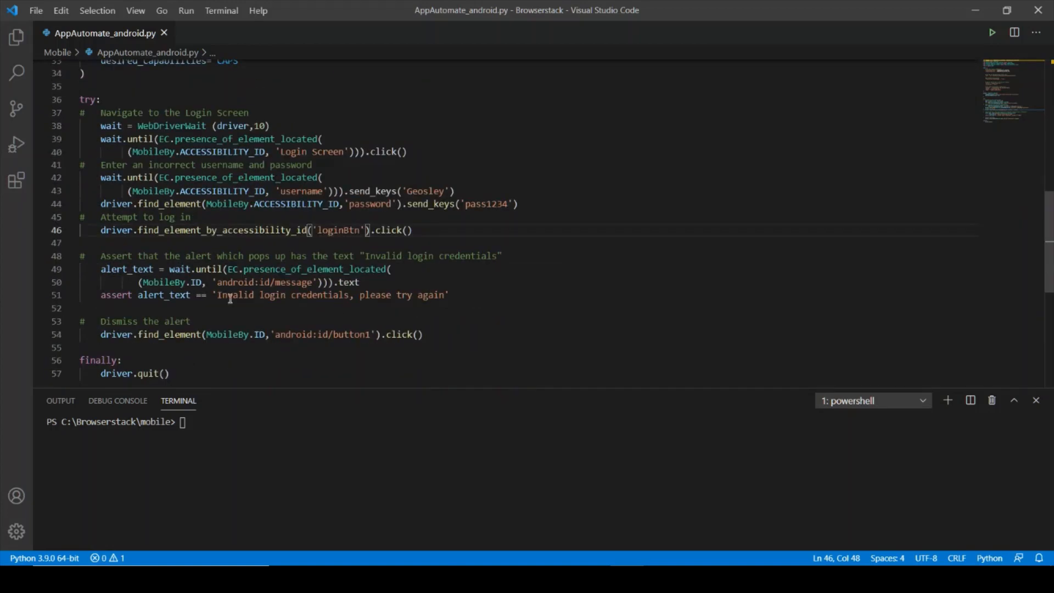
{"action": "double_click", "coordinate": [235, 294]}
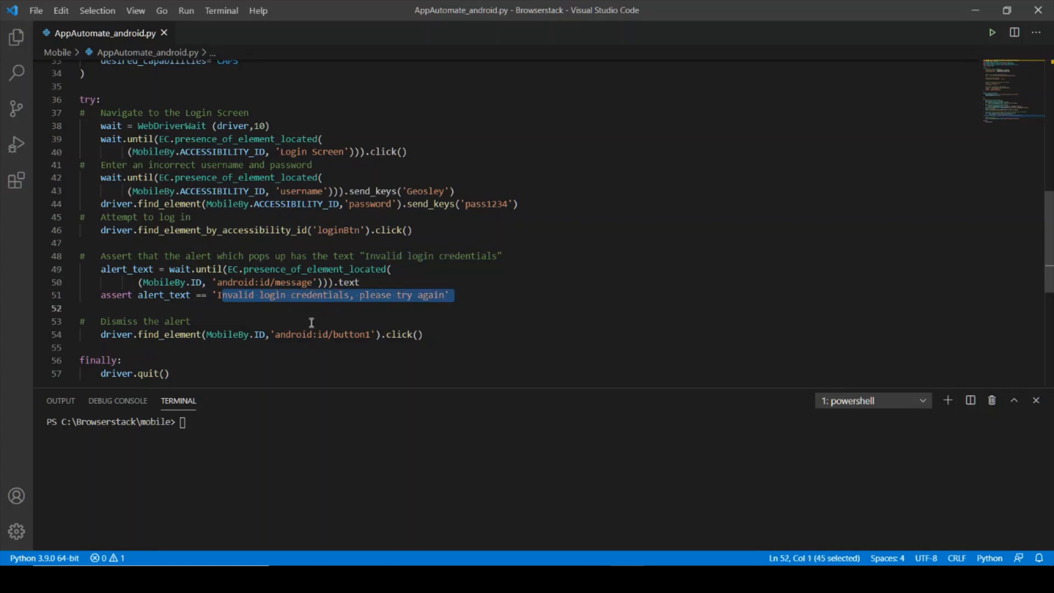
{"action": "mouse_move", "coordinate": [286, 317]}
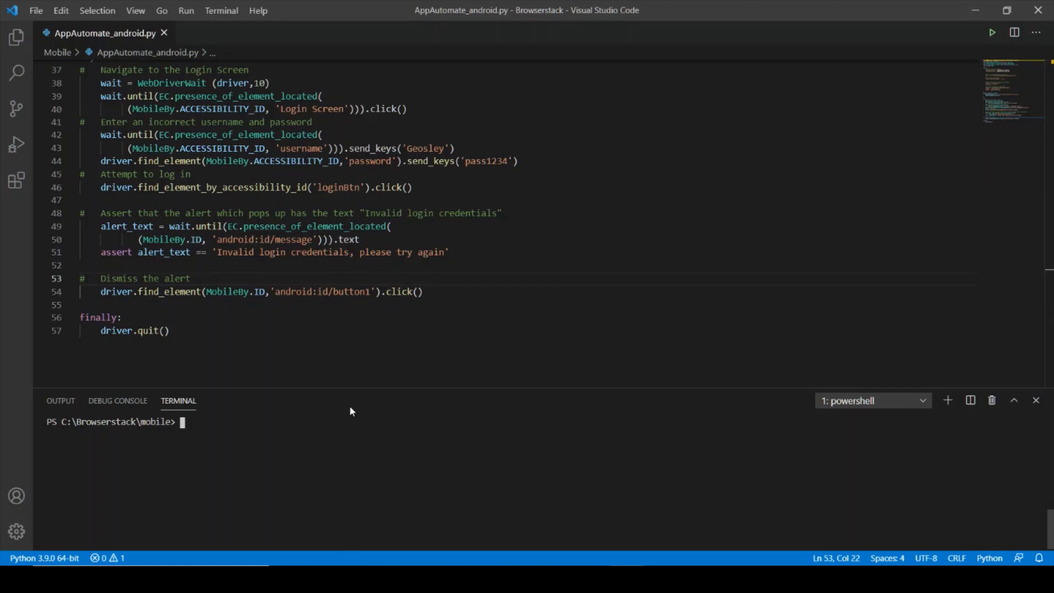
Run python AppAutomate_android.py in the VS Code terminal
{"action": "type", "text": "python AppAutomate_android.py"}
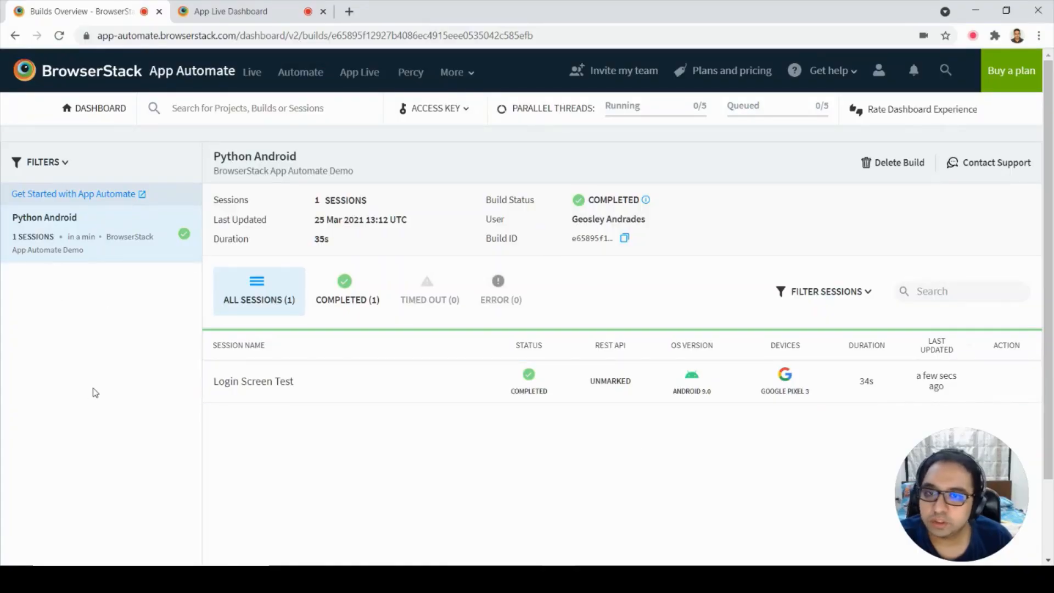
{"action": "mouse_move", "coordinate": [196, 80]}
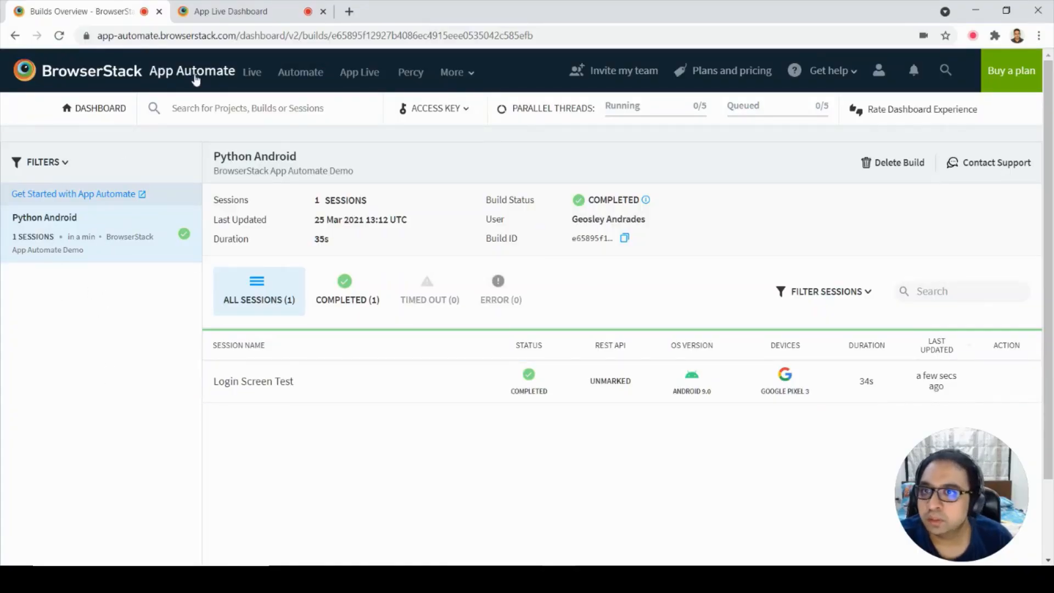
{"action": "mouse_move", "coordinate": [149, 243]}
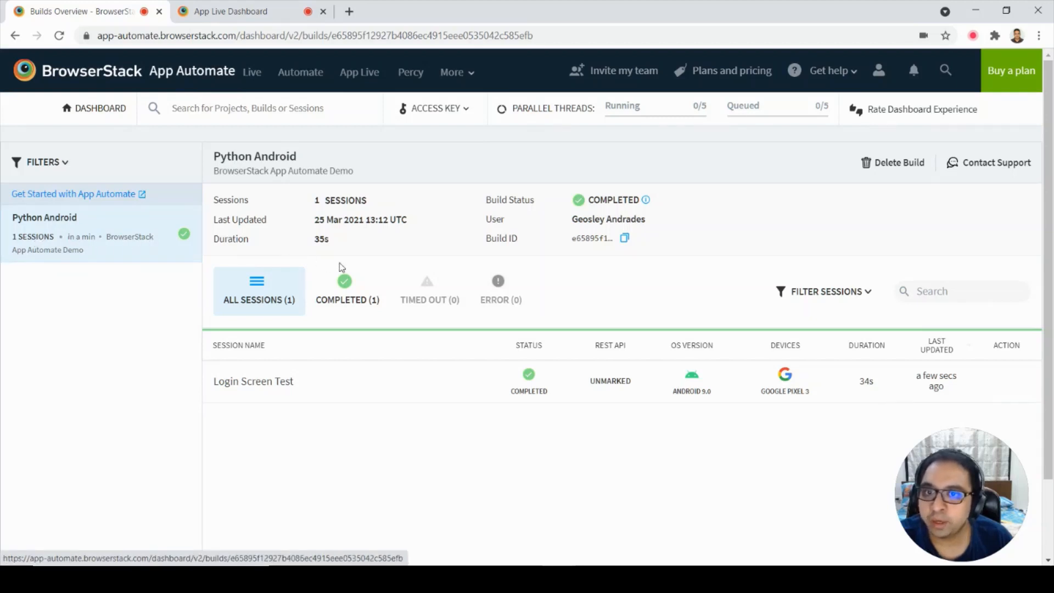
{"action": "mouse_move", "coordinate": [341, 251]}
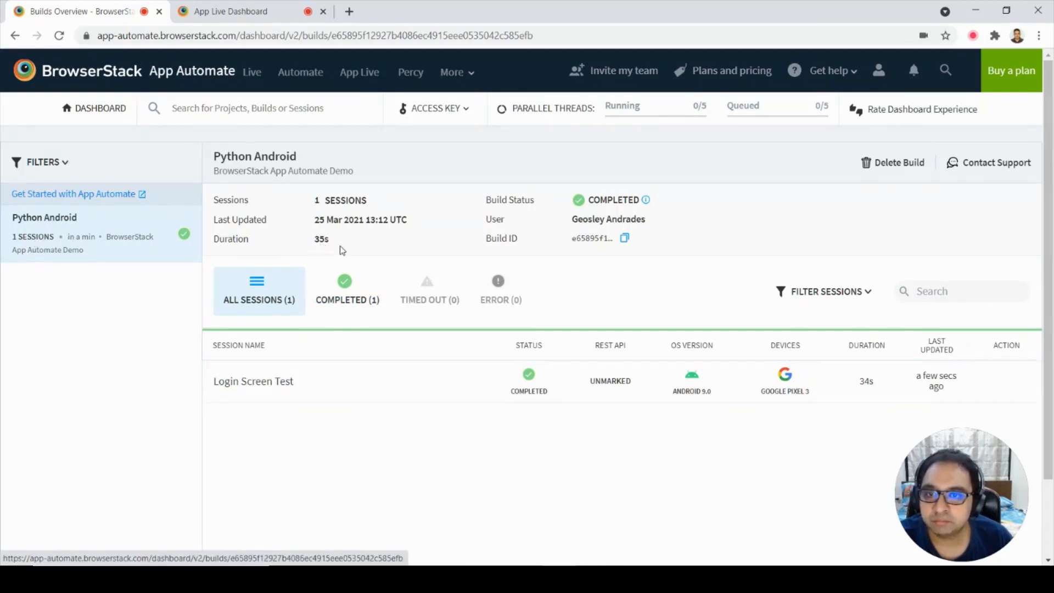
{"action": "mouse_move", "coordinate": [326, 381]}
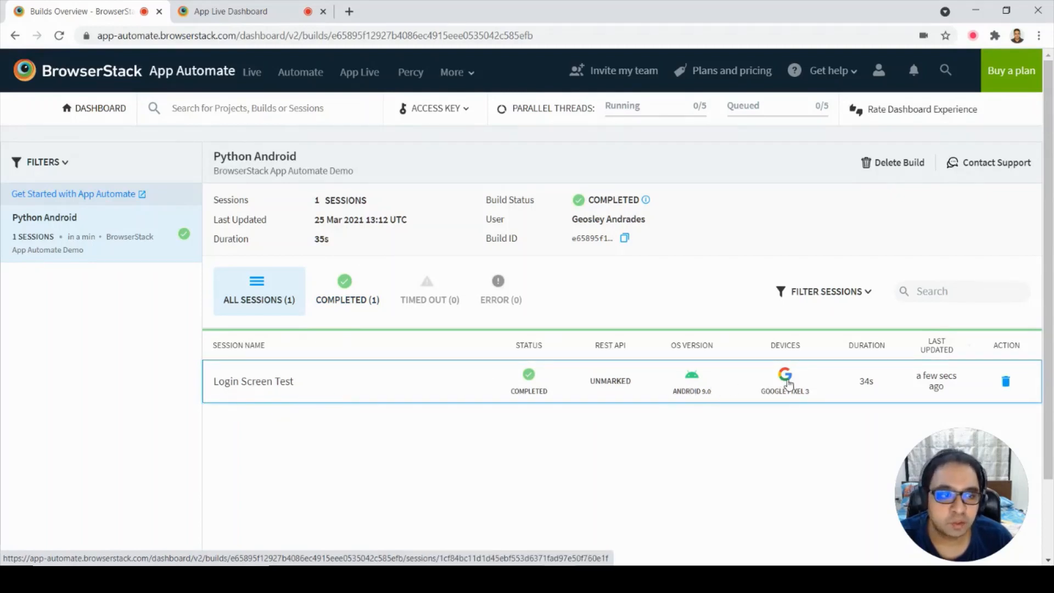
{"action": "mouse_move", "coordinate": [695, 390]}
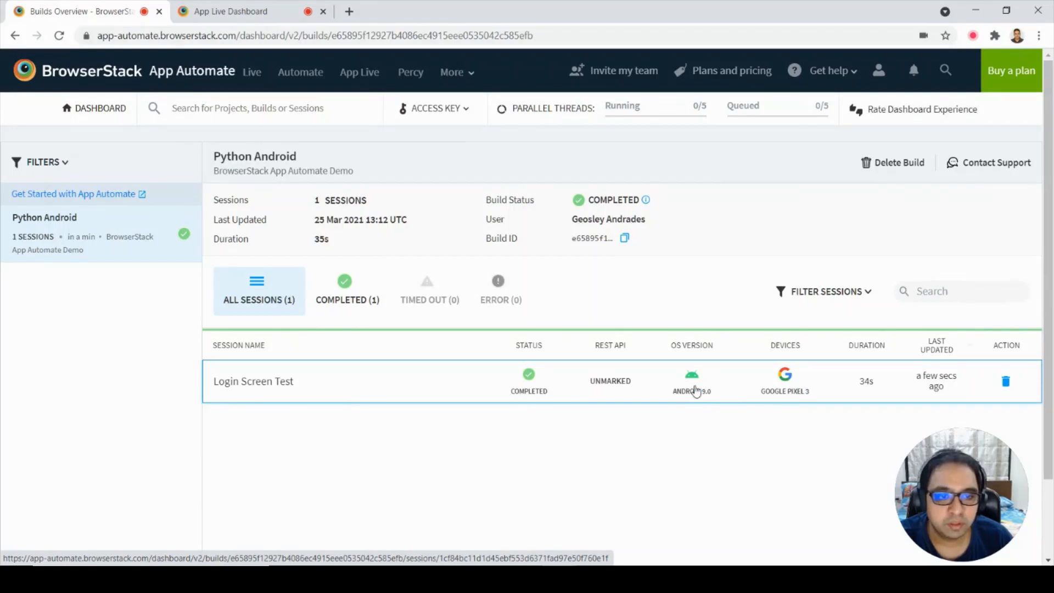
{"action": "mouse_move", "coordinate": [701, 387]}
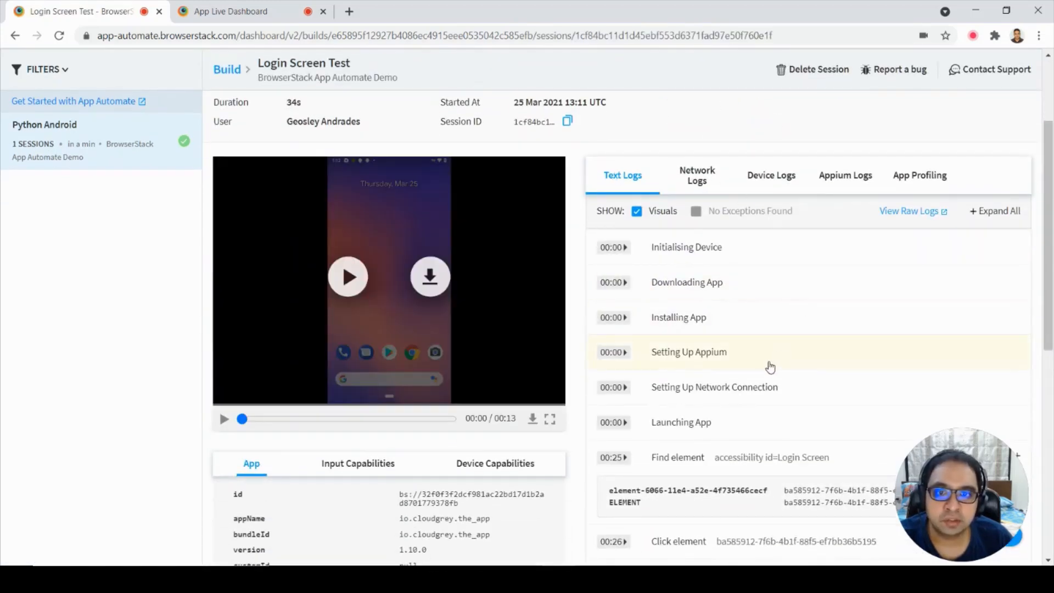
Scroll the Login Screen Test session's text logs down to the STOP SESSION entry
{"action": "scroll", "scroll_direction": "down", "scroll_amount": 3}
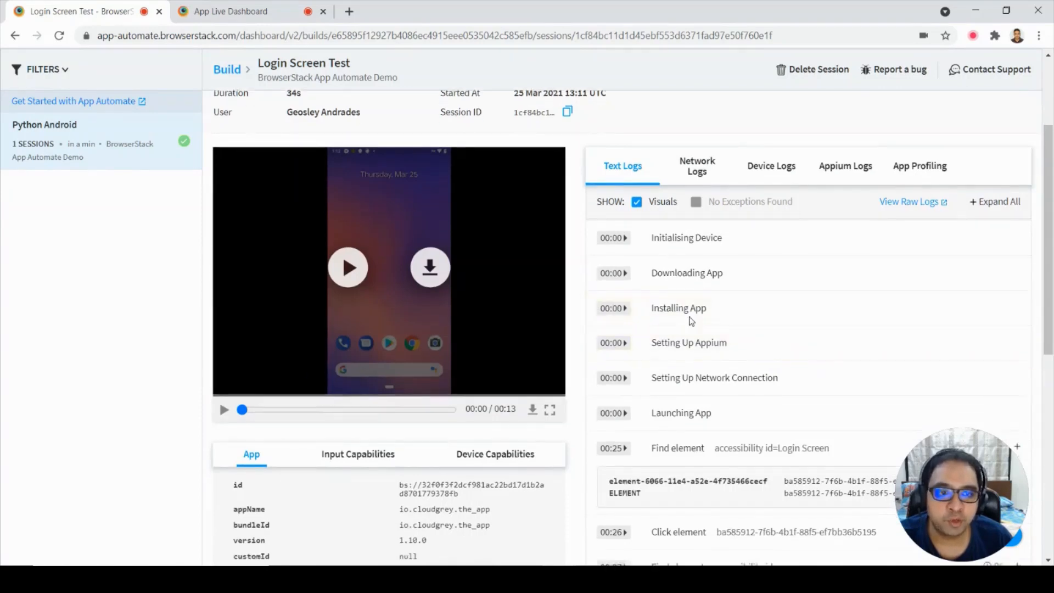
{"action": "scroll", "scroll_direction": "down", "scroll_amount": 3}
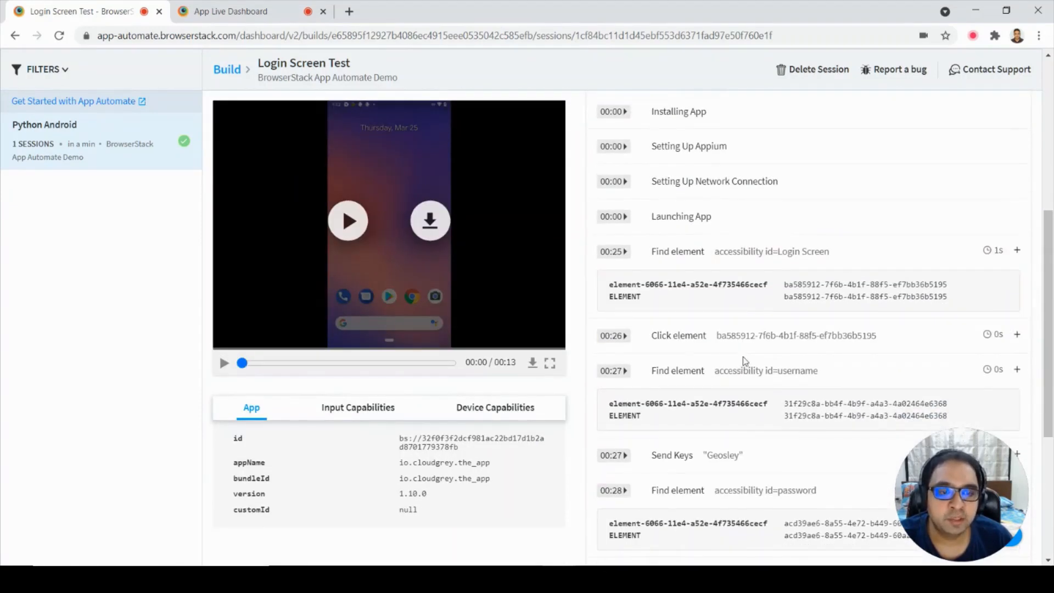
{"action": "mouse_move", "coordinate": [784, 277]}
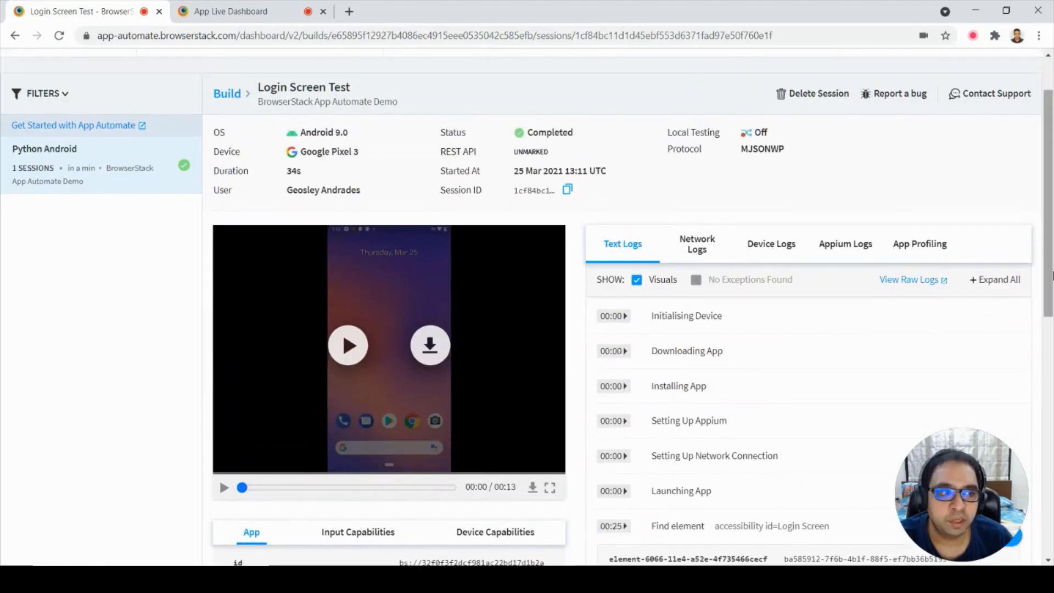
{"action": "scroll", "scroll_direction": "down", "scroll_amount": 3}
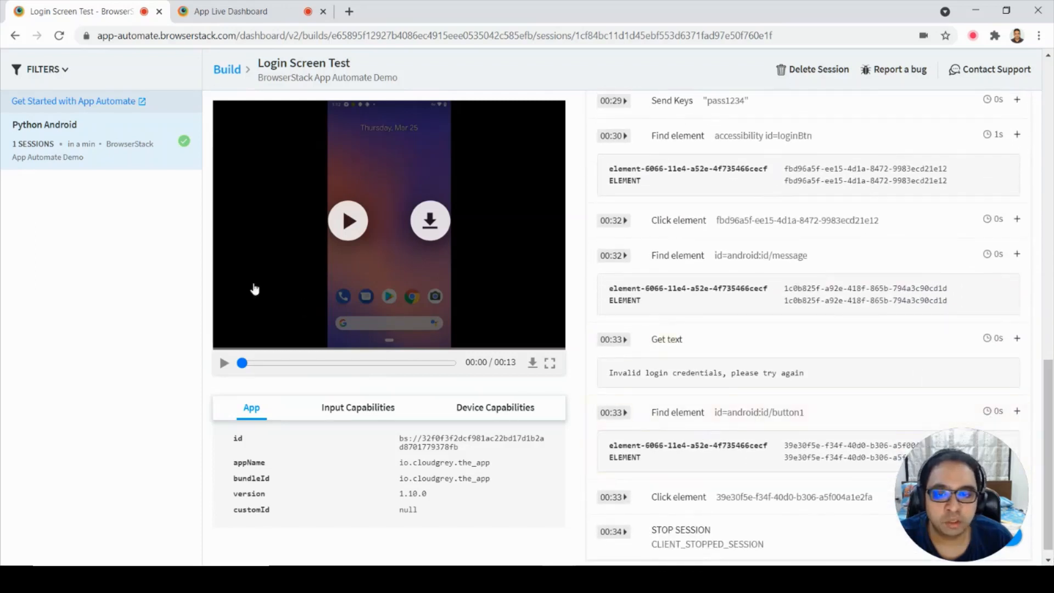
{"action": "mouse_move", "coordinate": [406, 246]}
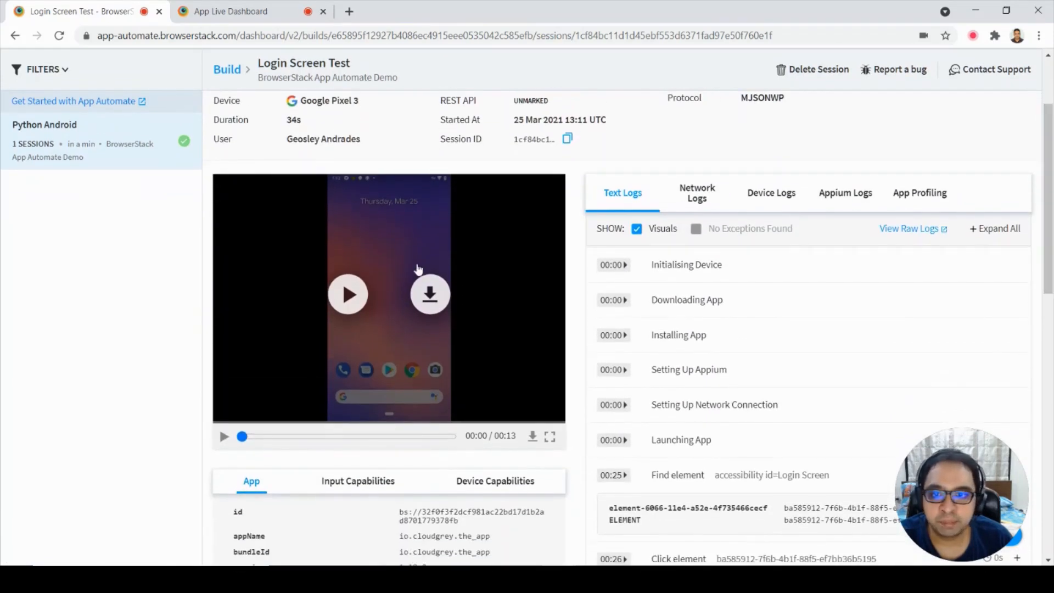
Play the recorded session video through to 00:13, ending on the Geosley login form
{"action": "left_click", "coordinate": [348, 294]}
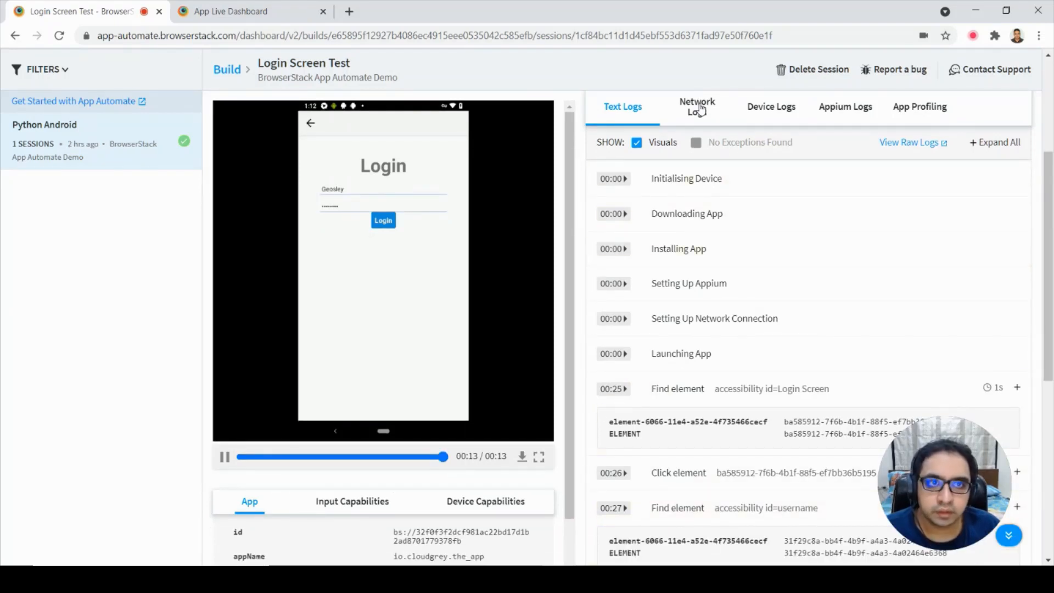
Review the Network, Device and Appium logs, then the App Profiling CPU, memory and battery charts
{"action": "left_click", "coordinate": [696, 106]}
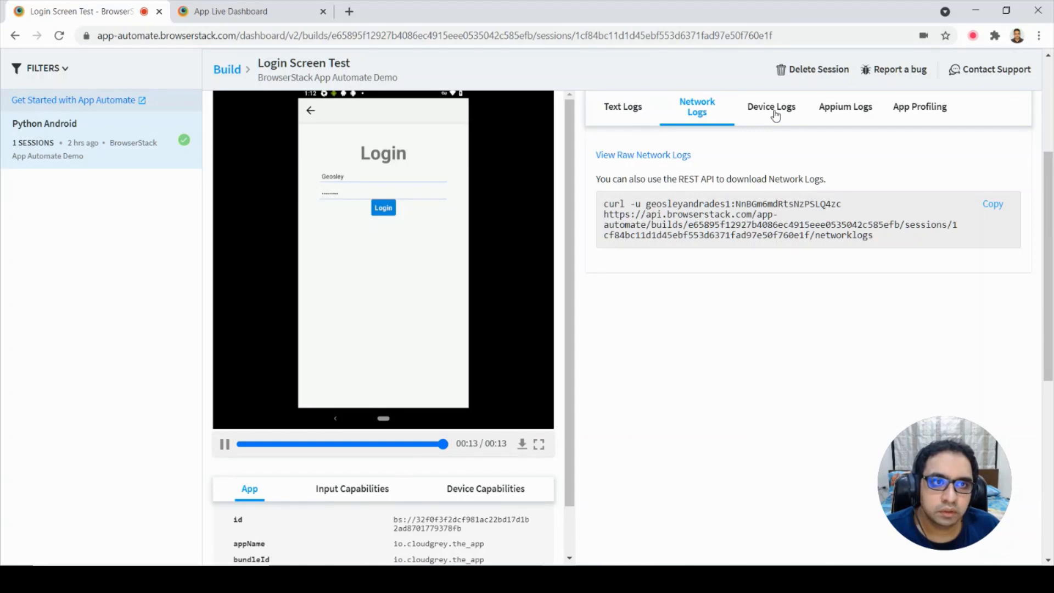
{"action": "left_click", "coordinate": [771, 107]}
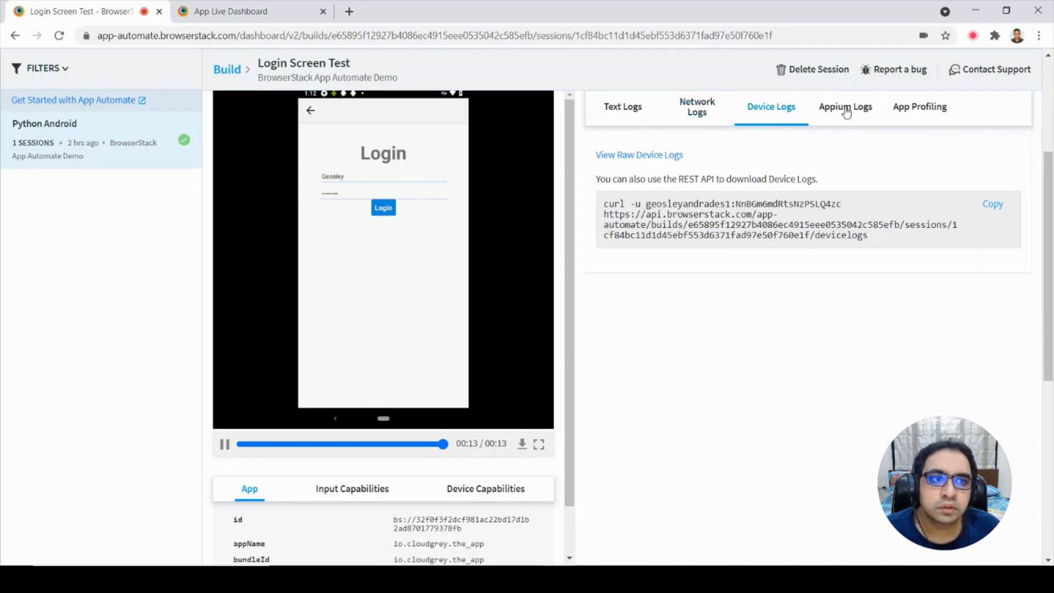
{"action": "left_click", "coordinate": [846, 106]}
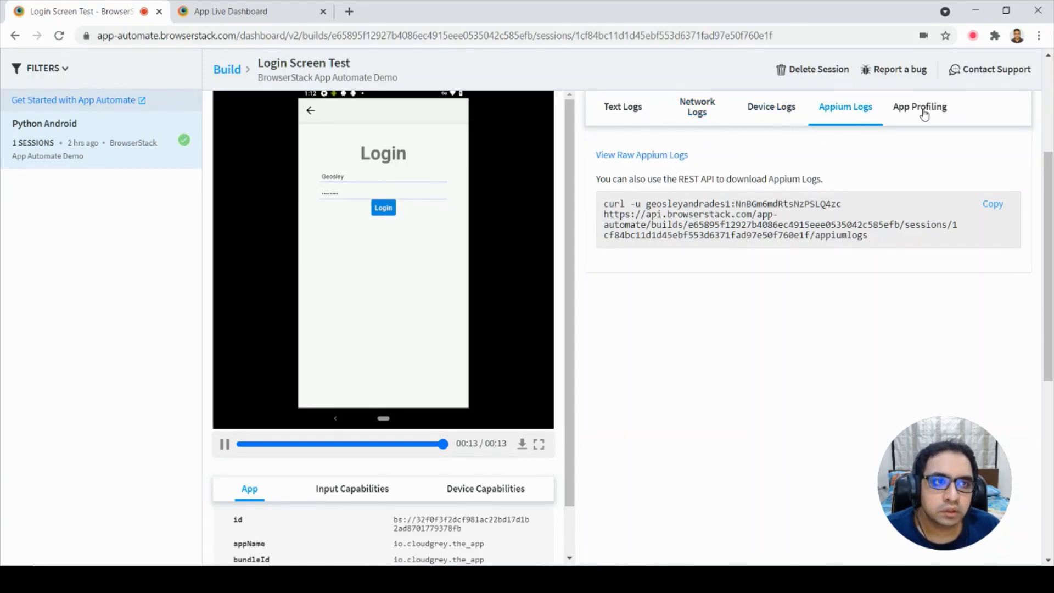
{"action": "left_click", "coordinate": [920, 107]}
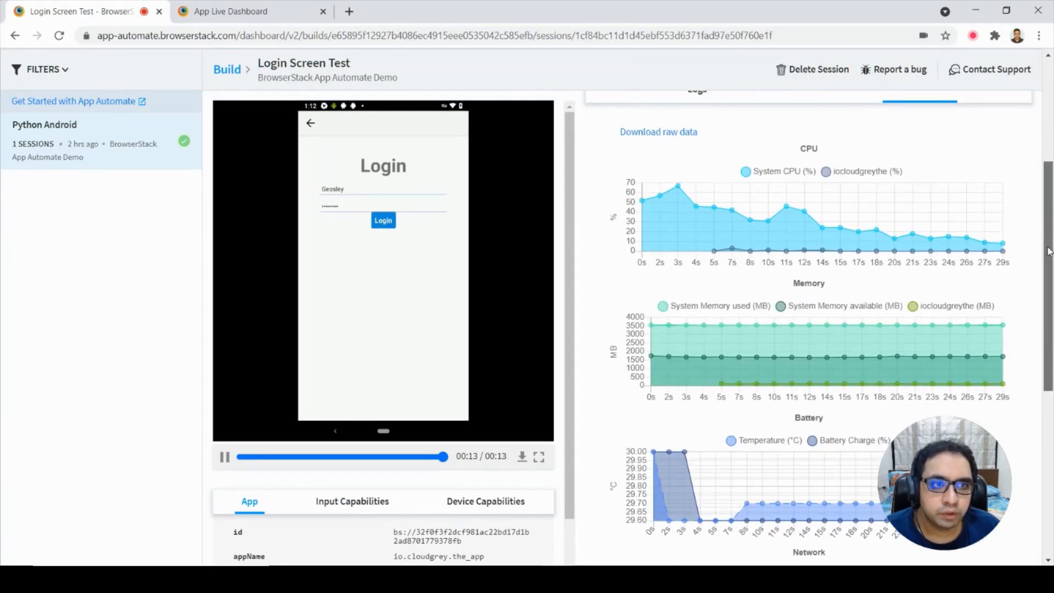
{"action": "scroll", "scroll_direction": "down", "scroll_amount": 3}
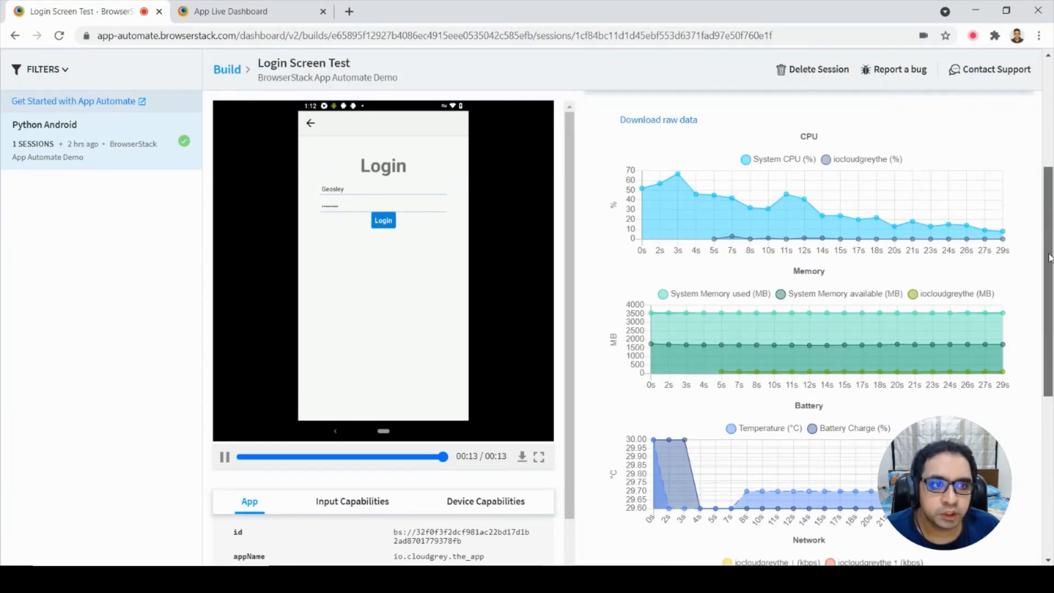
{"action": "scroll", "scroll_direction": "down", "scroll_amount": 3}
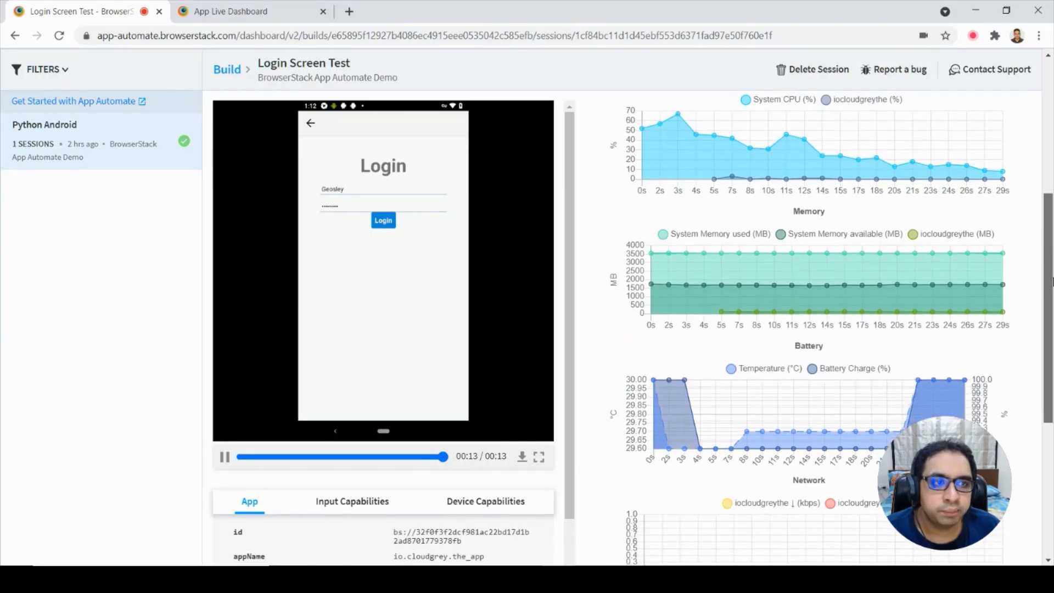